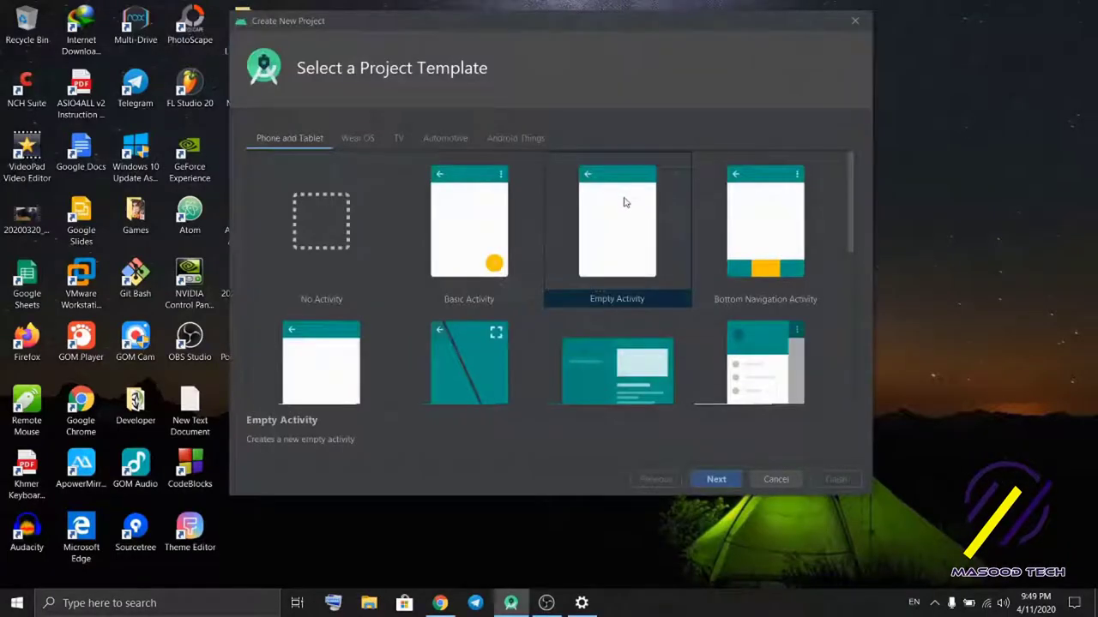
# Step: Choose Empty Activity and name the project 'WhatsApp Clone', keeping Java and API 21
pyautogui.click(716, 478)
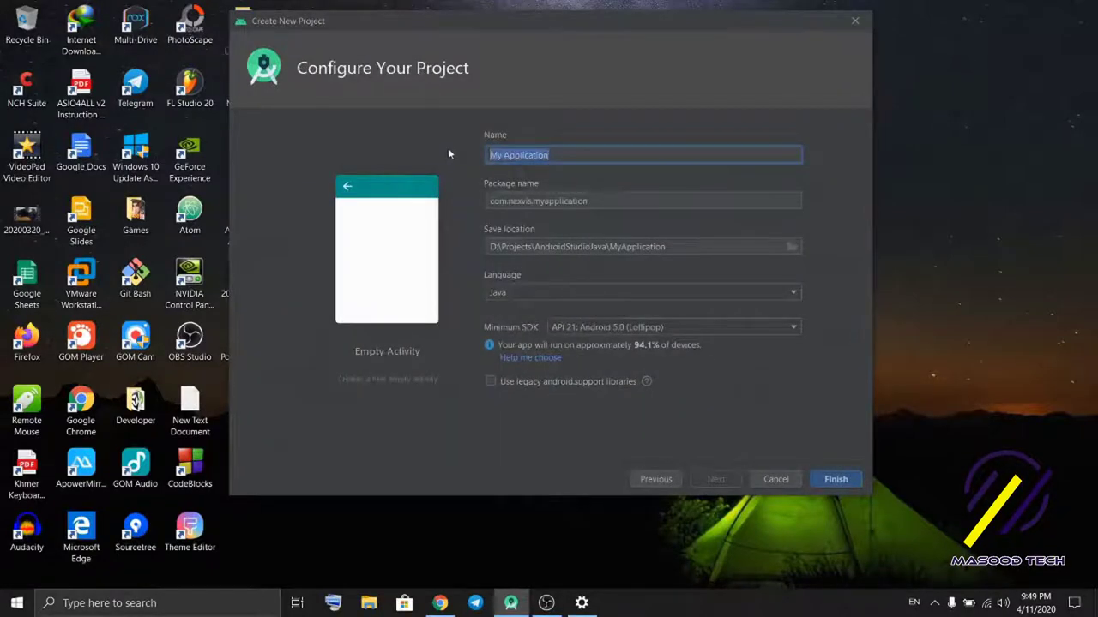
pyautogui.write('W')
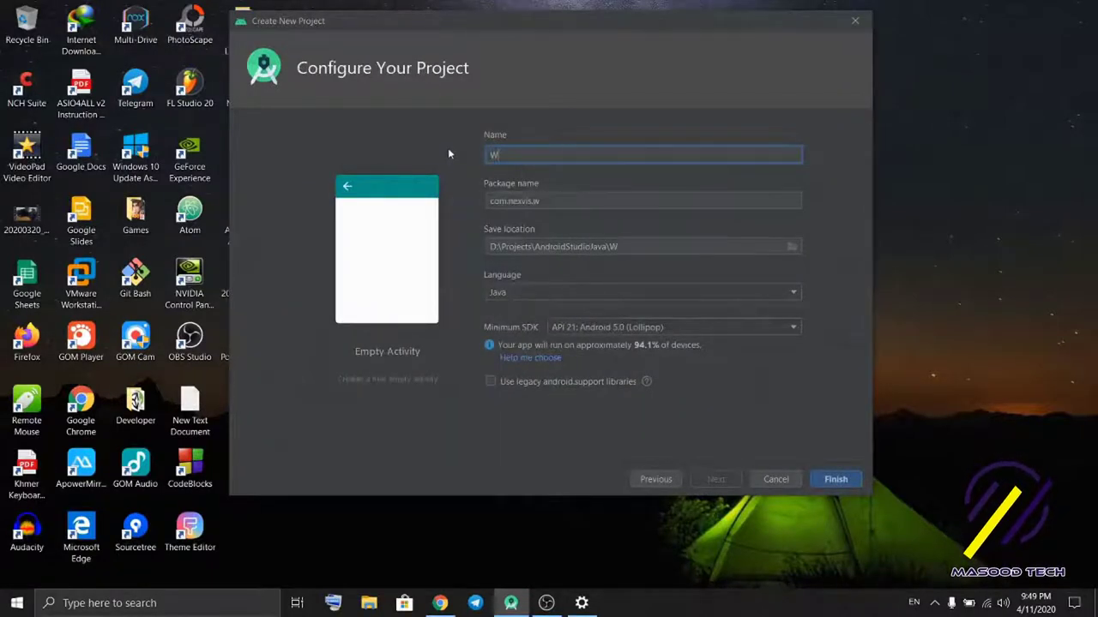
pyautogui.write('hatsApp')
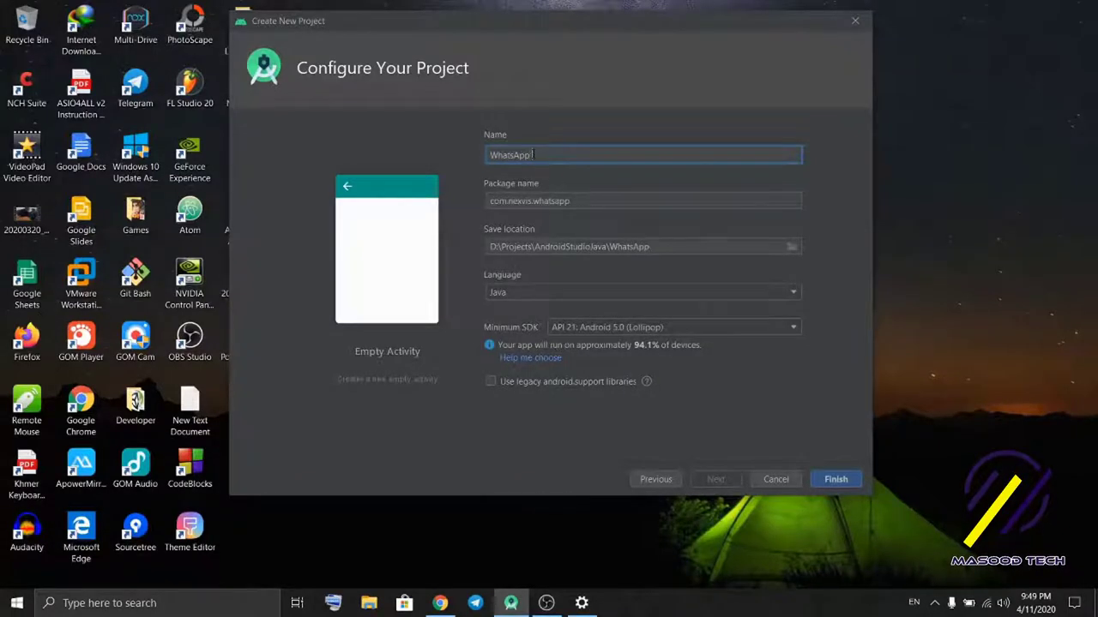
pyautogui.write('Clone')
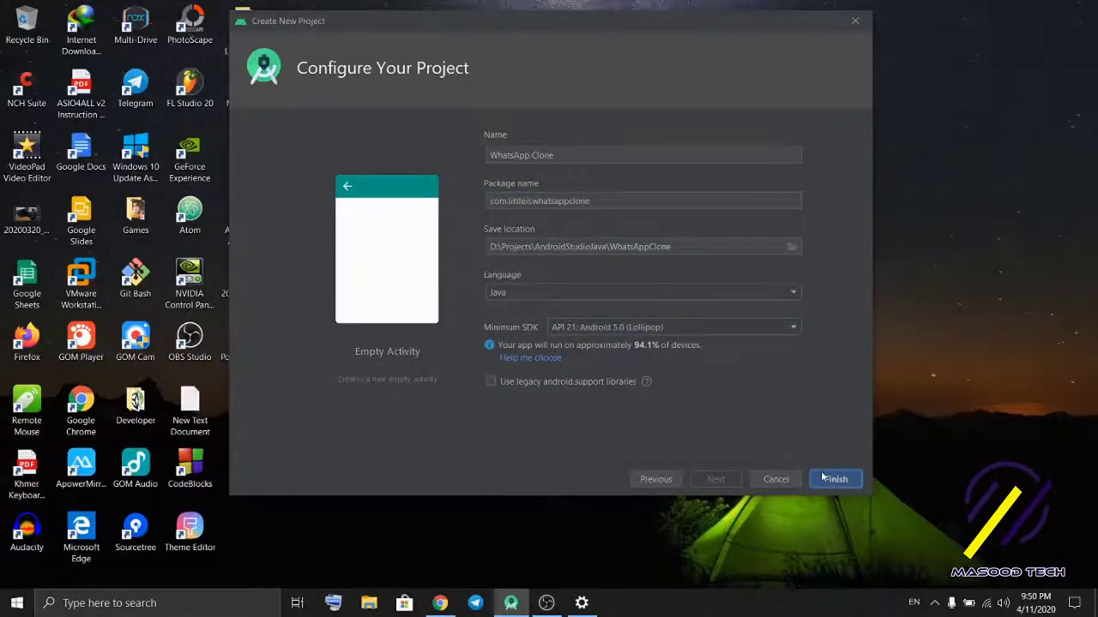
# Step: Create the project, view activity_main.xml, and select the com.littleit.whatsappclone package
pyautogui.click(834, 478)
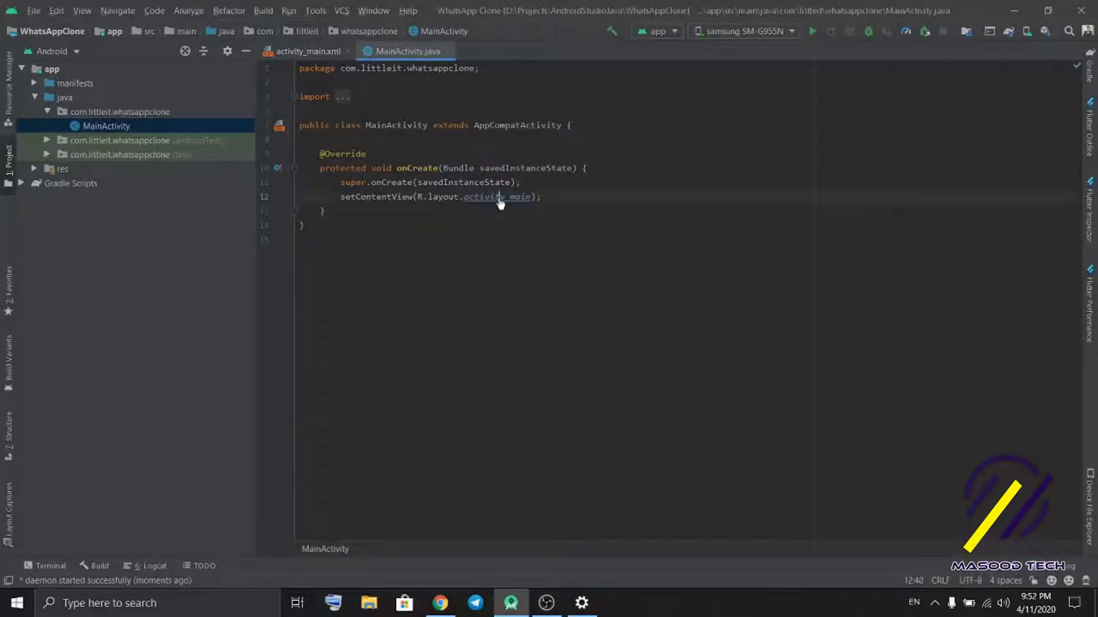
pyautogui.click(306, 51)
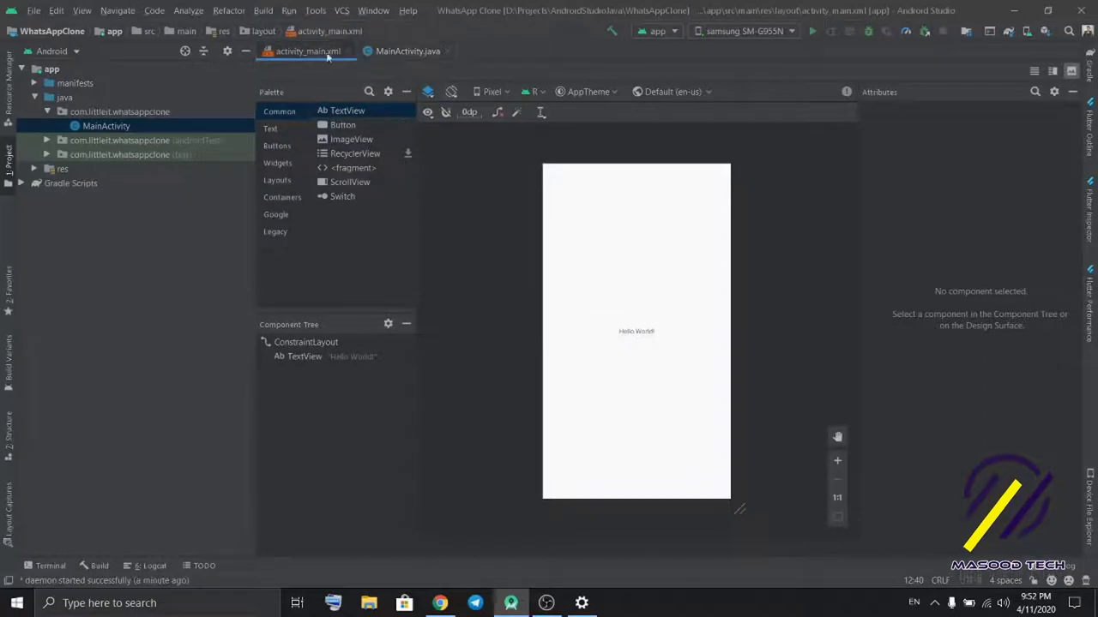
pyautogui.click(46, 111)
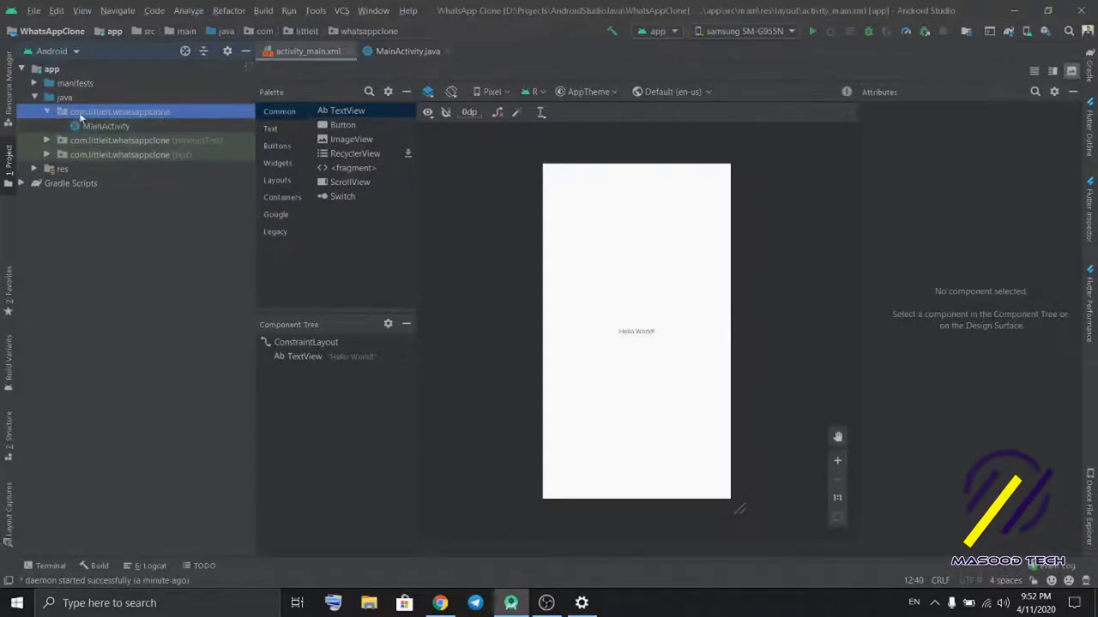
# Step: Add an Empty Activity named SplashScreenActivity to the whatsappclone package
pyautogui.rightClick(120, 111)
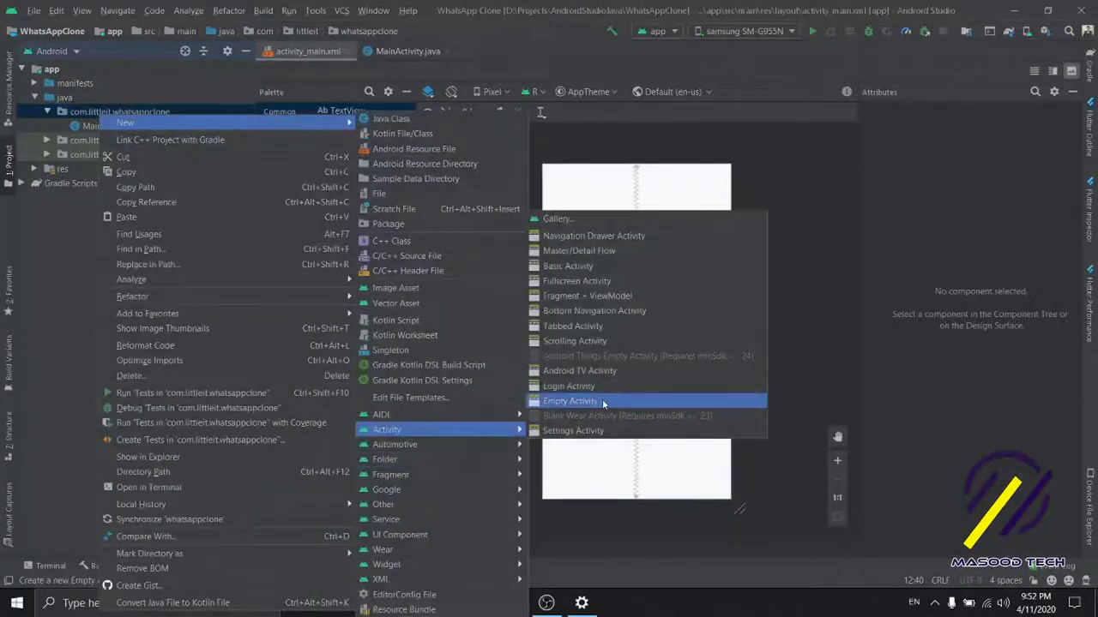
pyautogui.click(570, 400)
pyautogui.write('SplashScreenActivity')
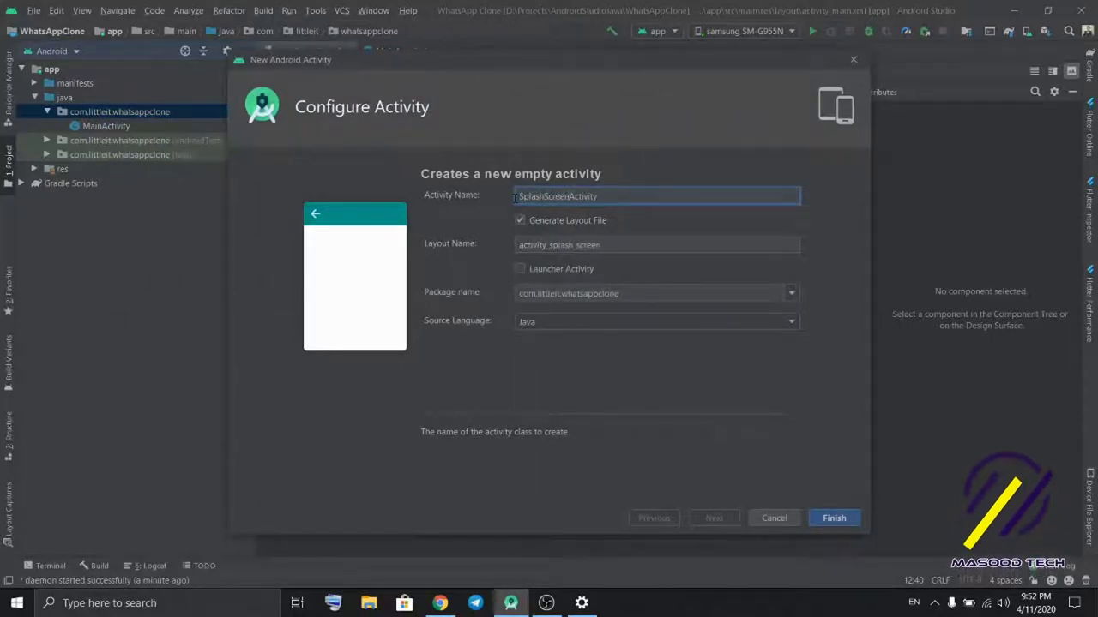
pyautogui.click(833, 517)
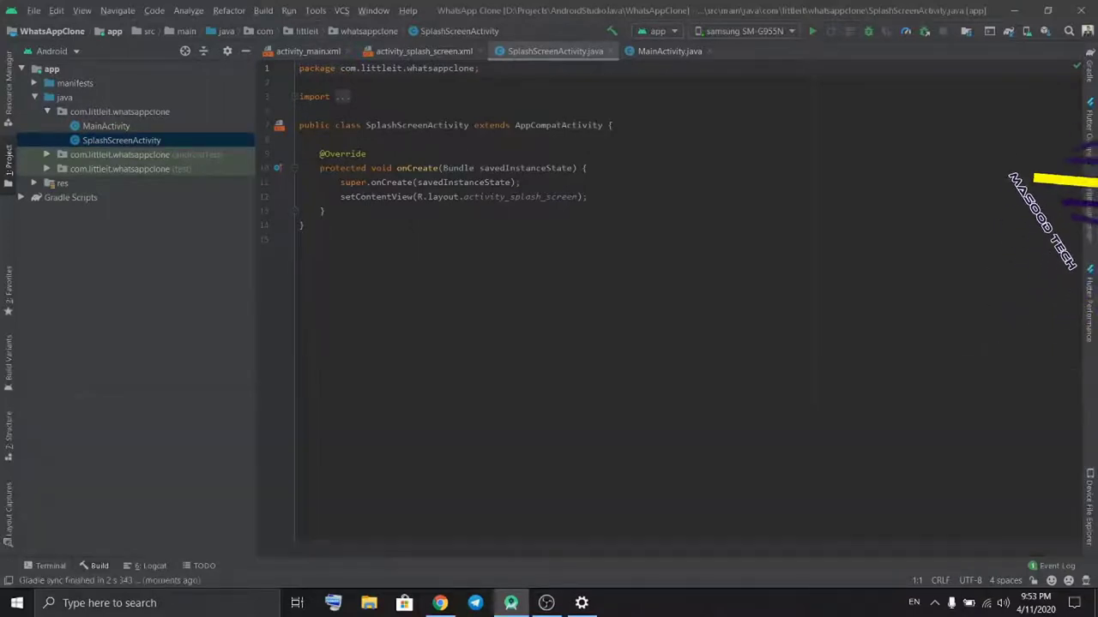
# Step: Switch from Android Studio to a new Google Chrome tab
pyautogui.click(424, 50)
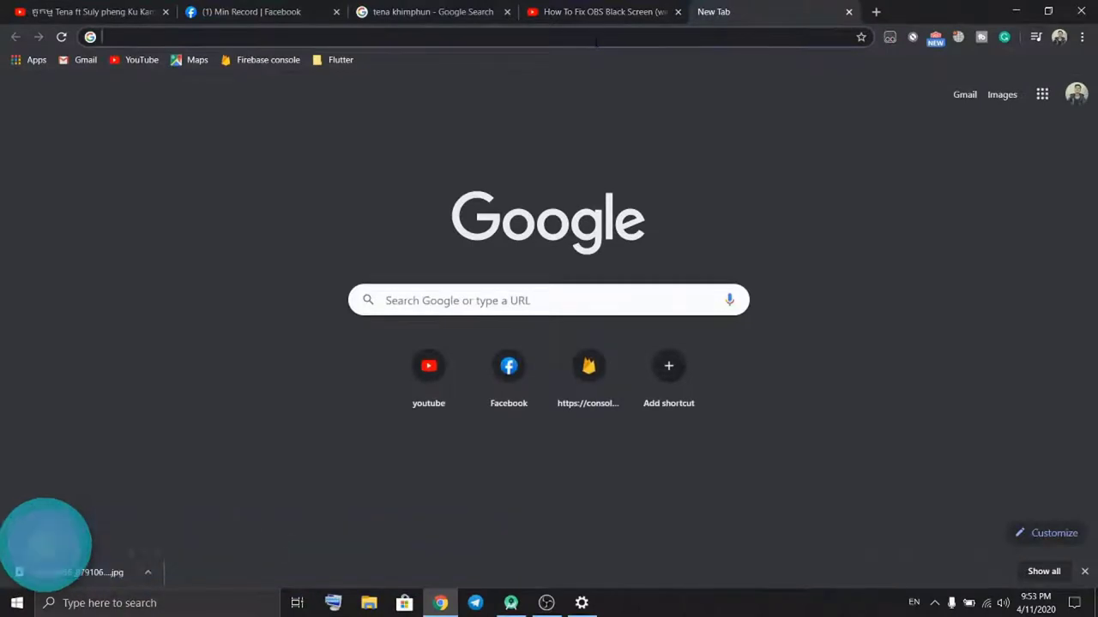
# Step: Search Google Images for 'whatsapp icon png'
pyautogui.write('whatapp')
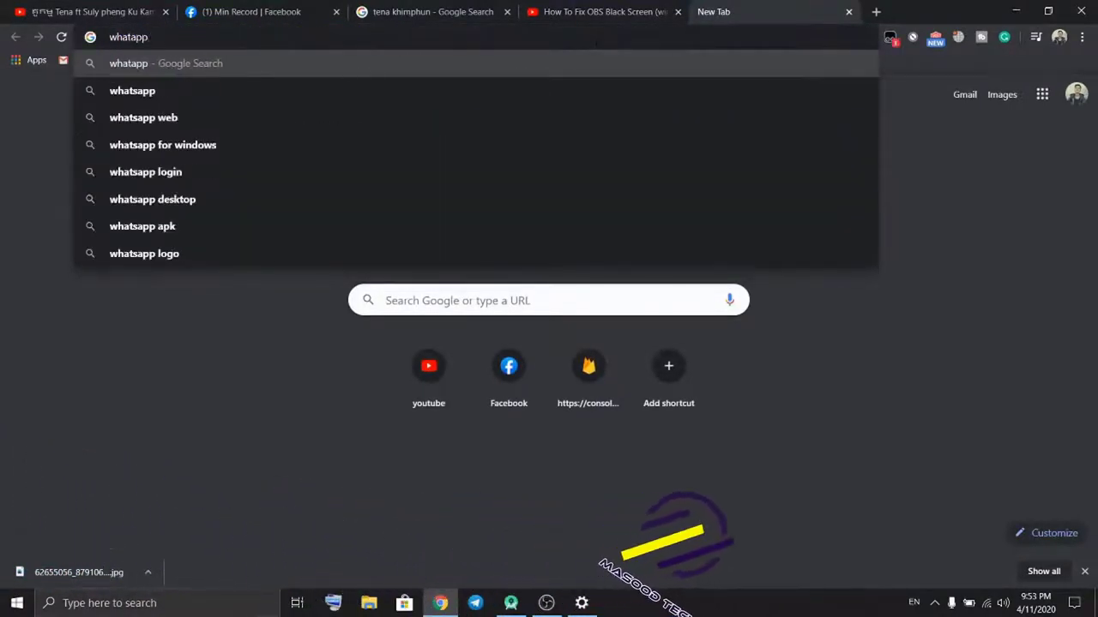
pyautogui.write('whatsapp icon')
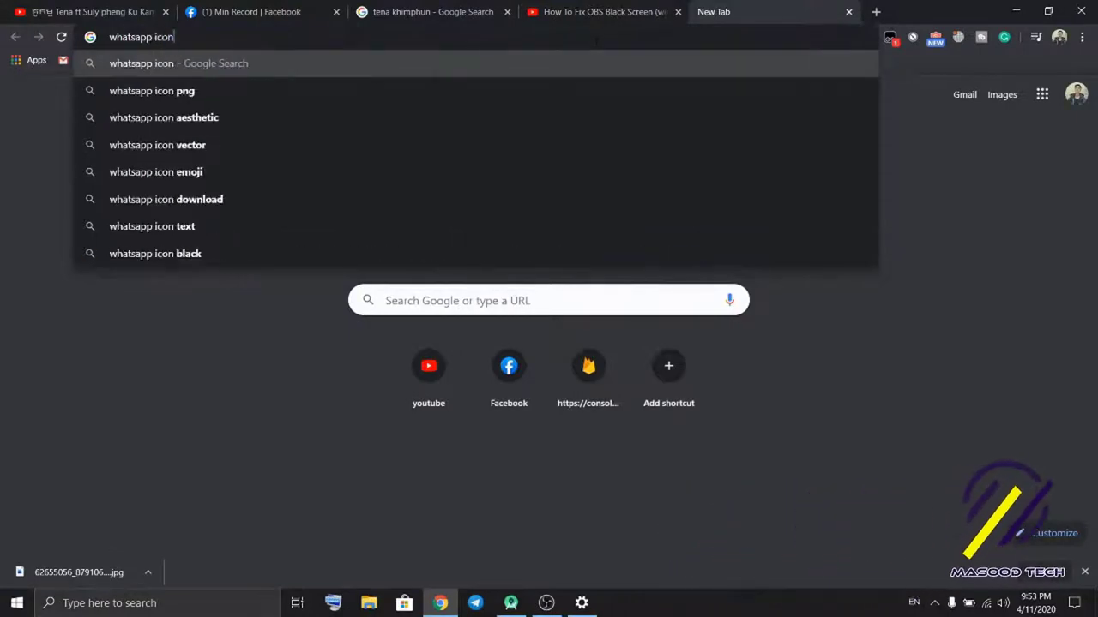
pyautogui.click(152, 90)
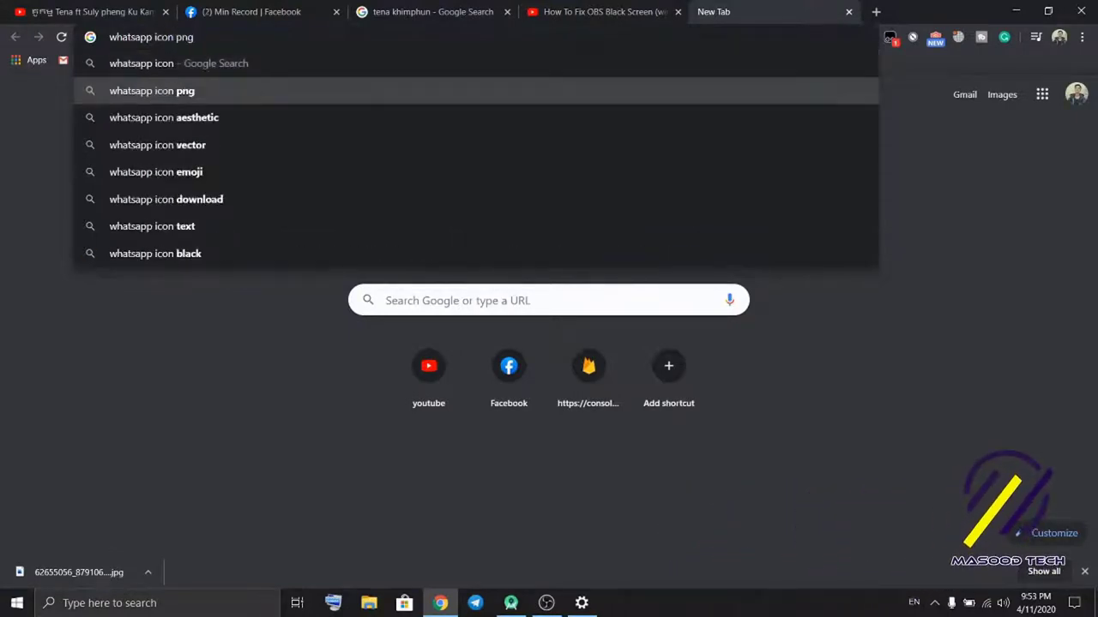
pyautogui.click(151, 90)
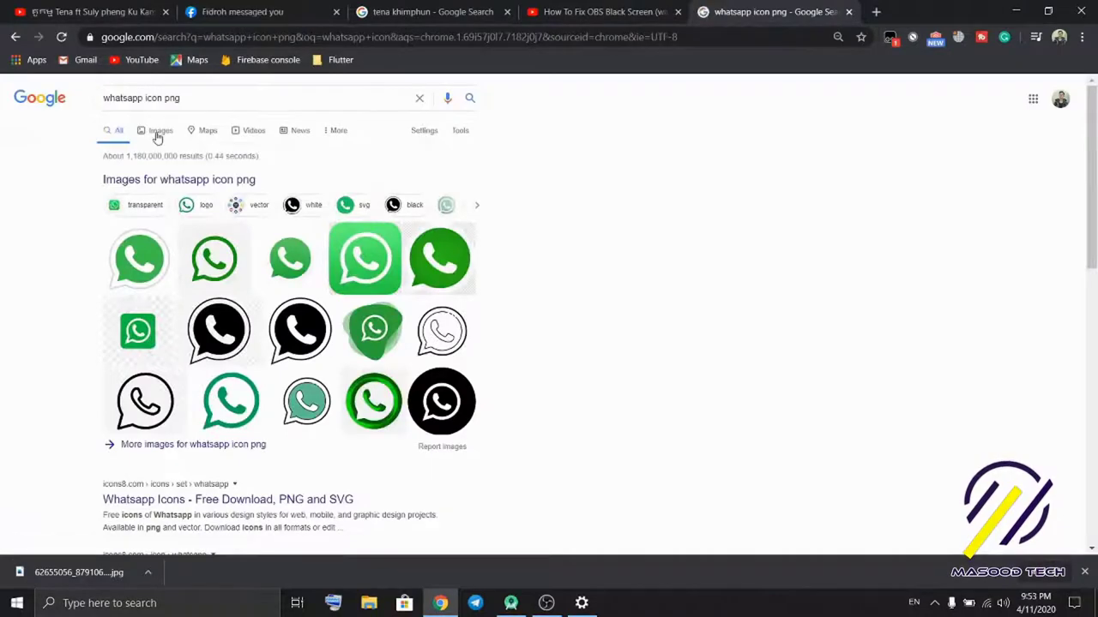
pyautogui.click(153, 125)
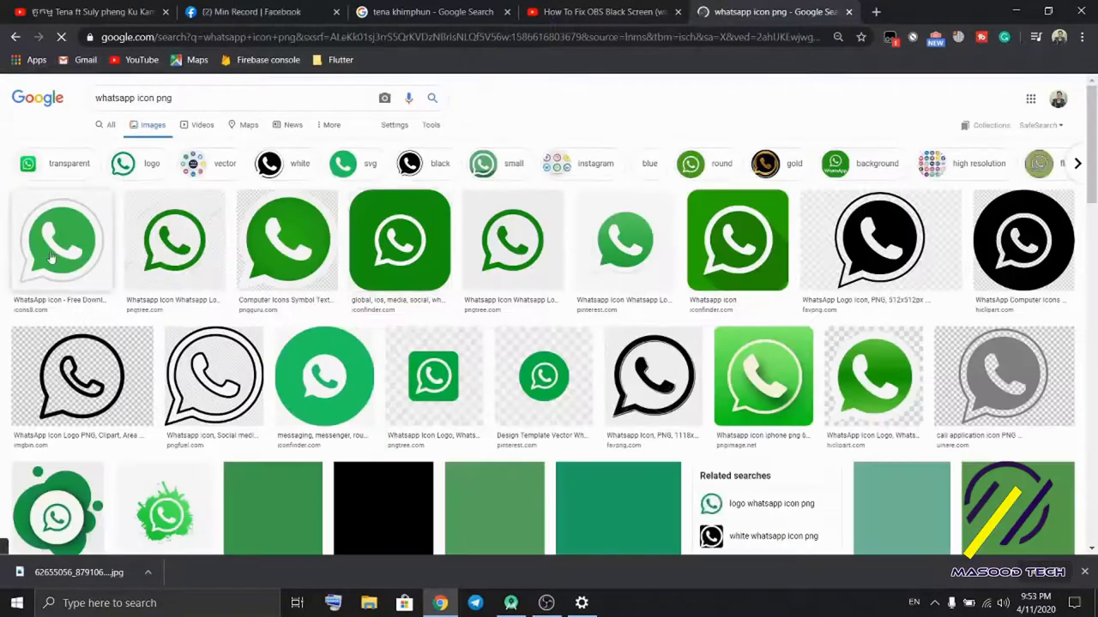
# Step: Save the first WhatsApp icon as whatsapp.png and return to Android Studio
pyautogui.click(62, 240)
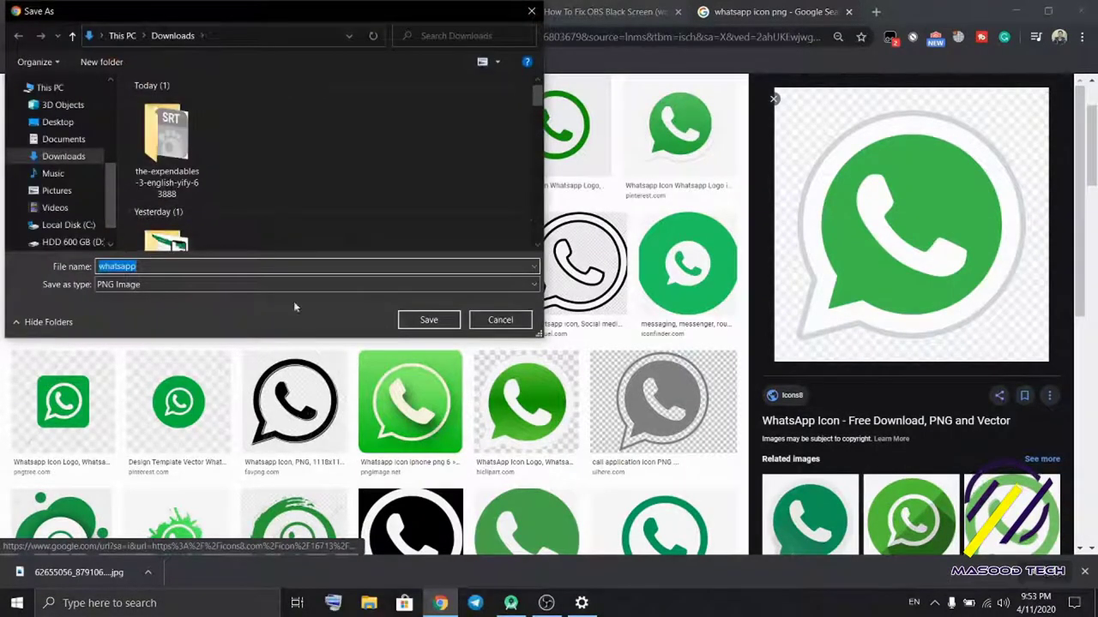
pyautogui.click(510, 603)
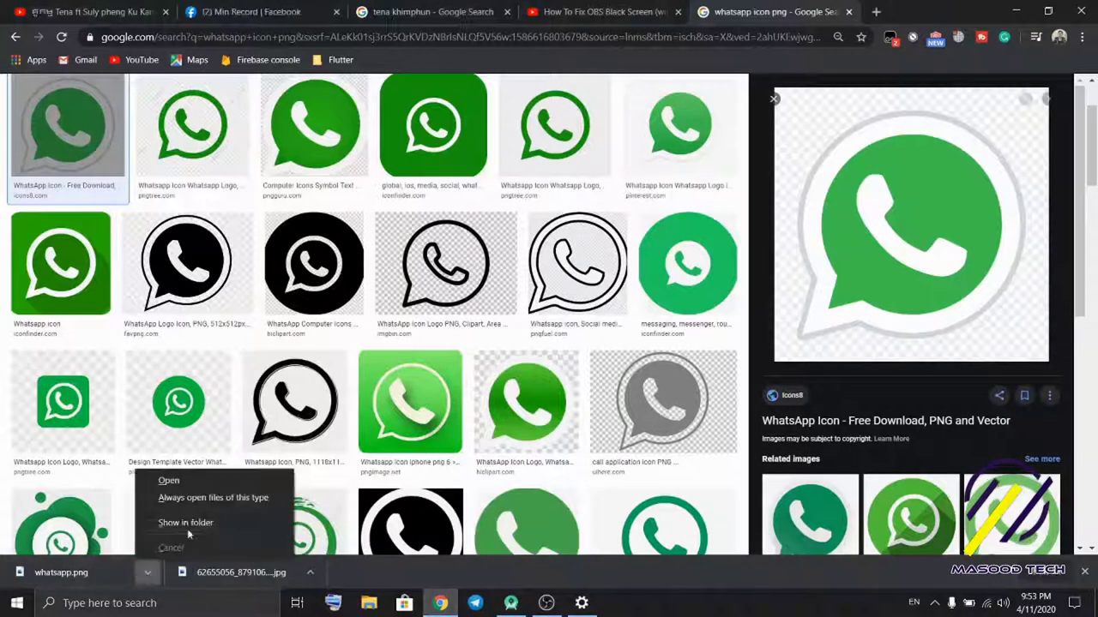
pyautogui.click(185, 522)
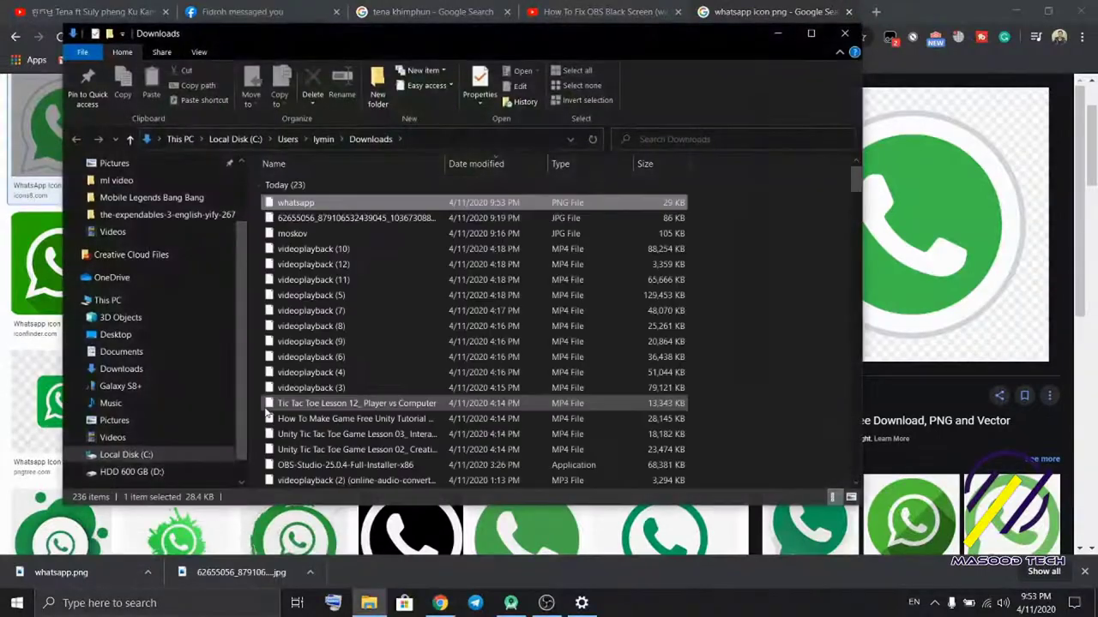
pyautogui.click(296, 202)
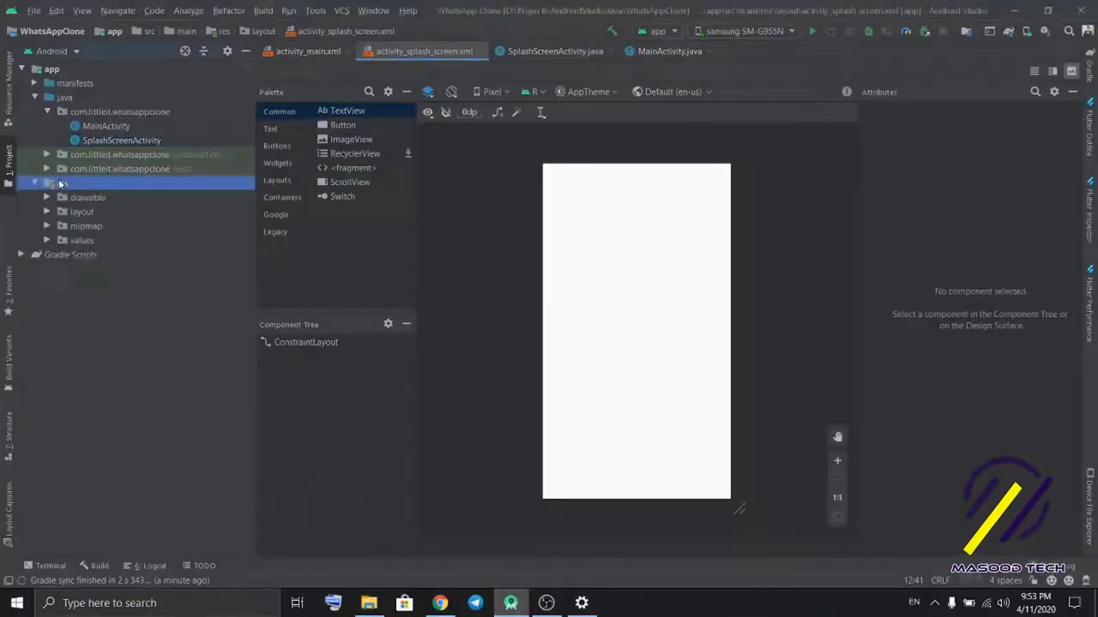
# Step: Paste whatsapp.png into the plain drawable resource directory
pyautogui.click(85, 197)
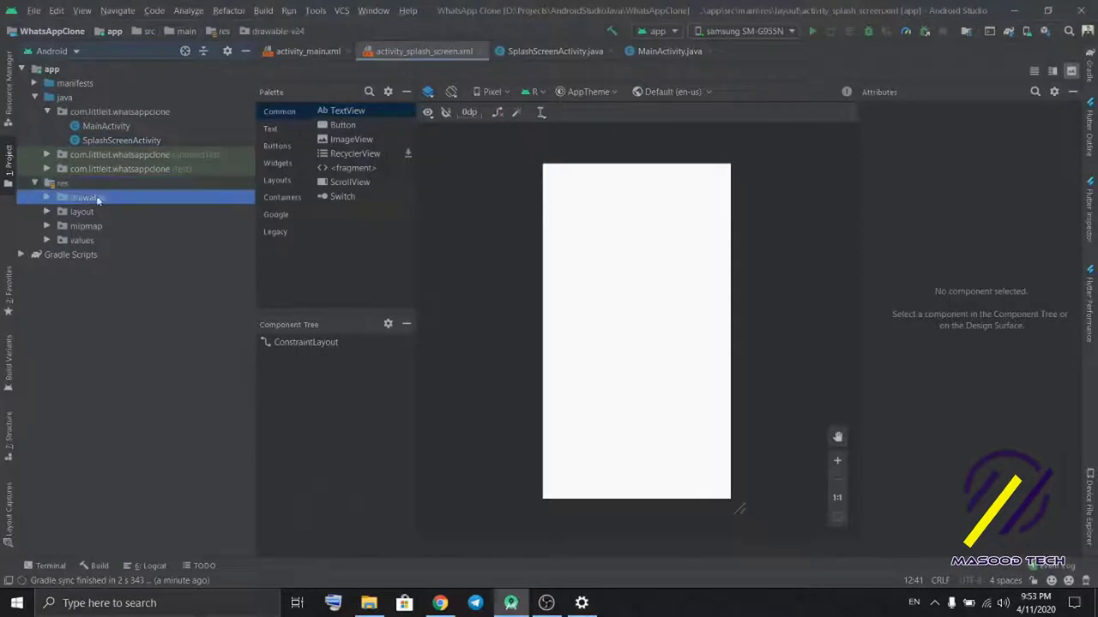
pyautogui.rightClick(81, 197)
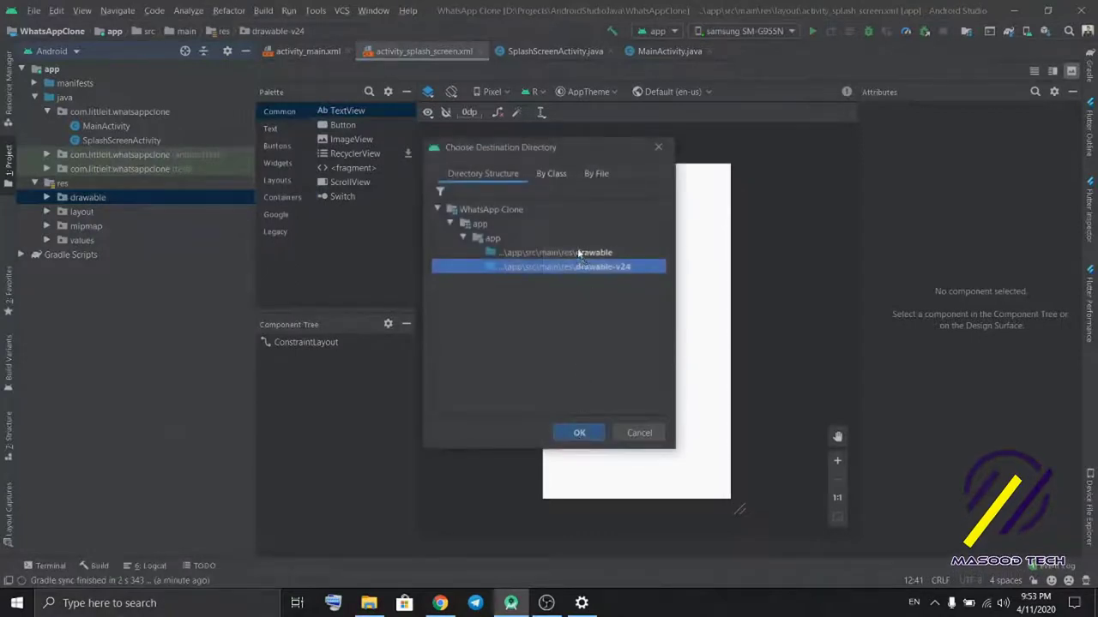
pyautogui.click(579, 432)
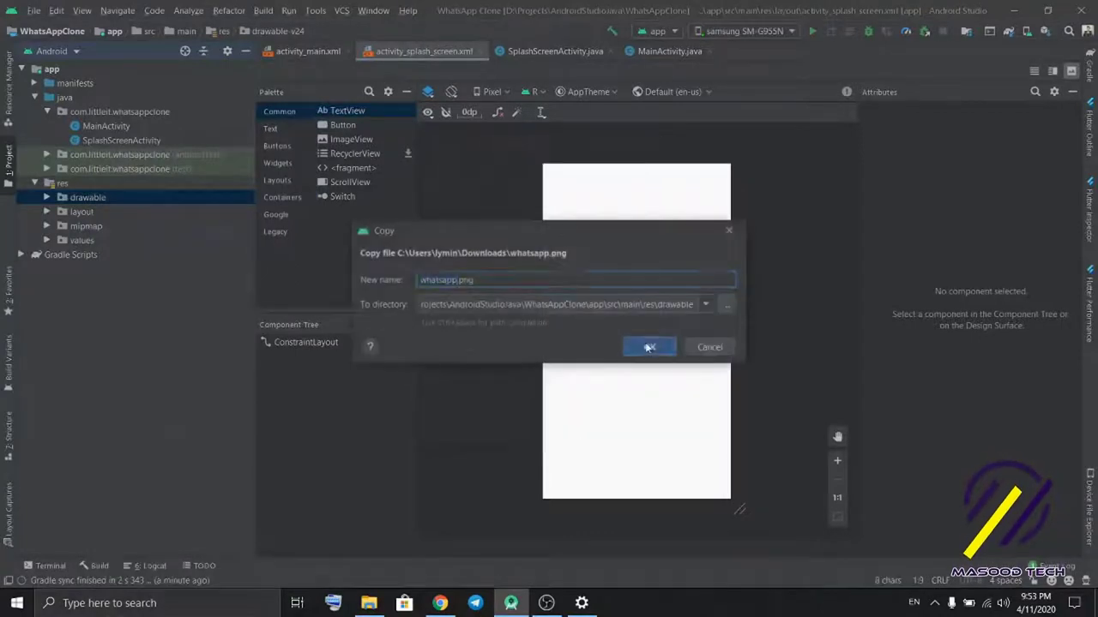
pyautogui.click(649, 346)
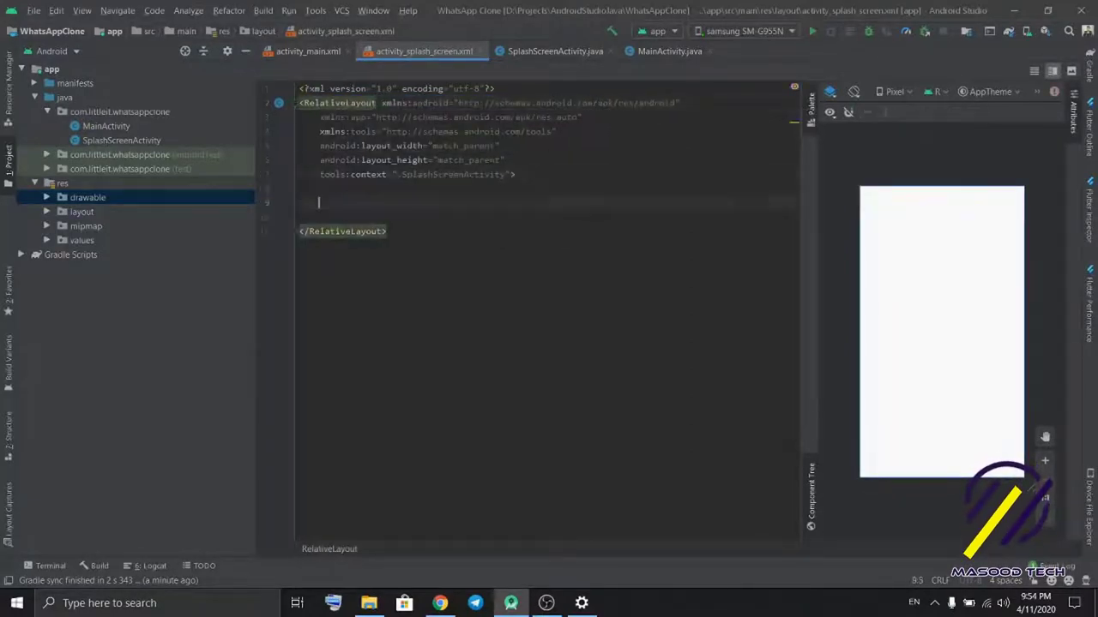
pyautogui.write('<ImageView')
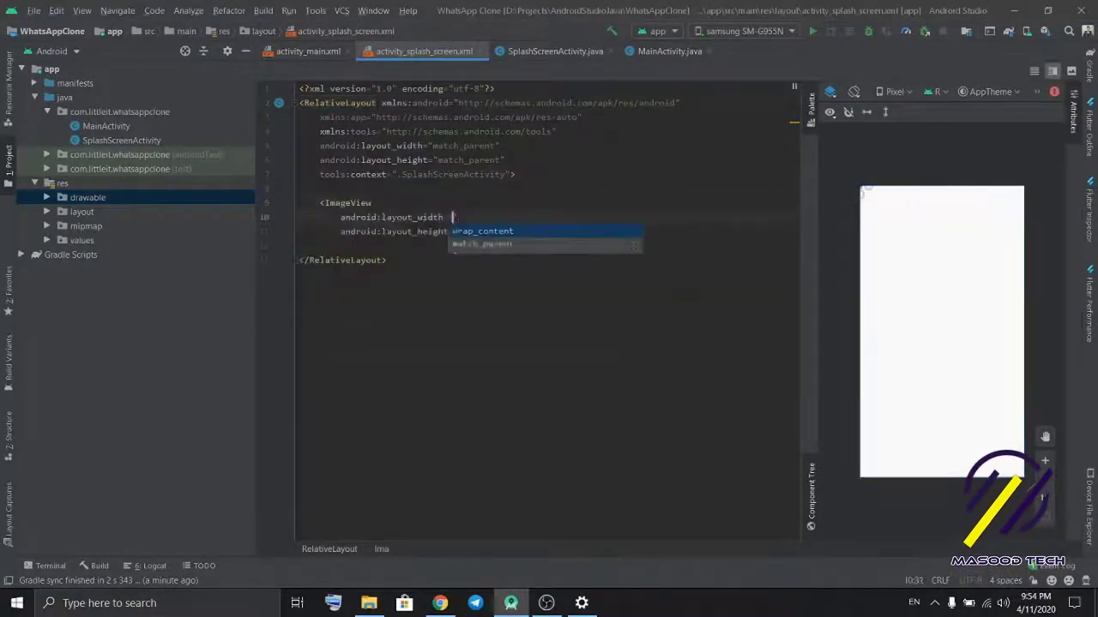
pyautogui.write('sc')
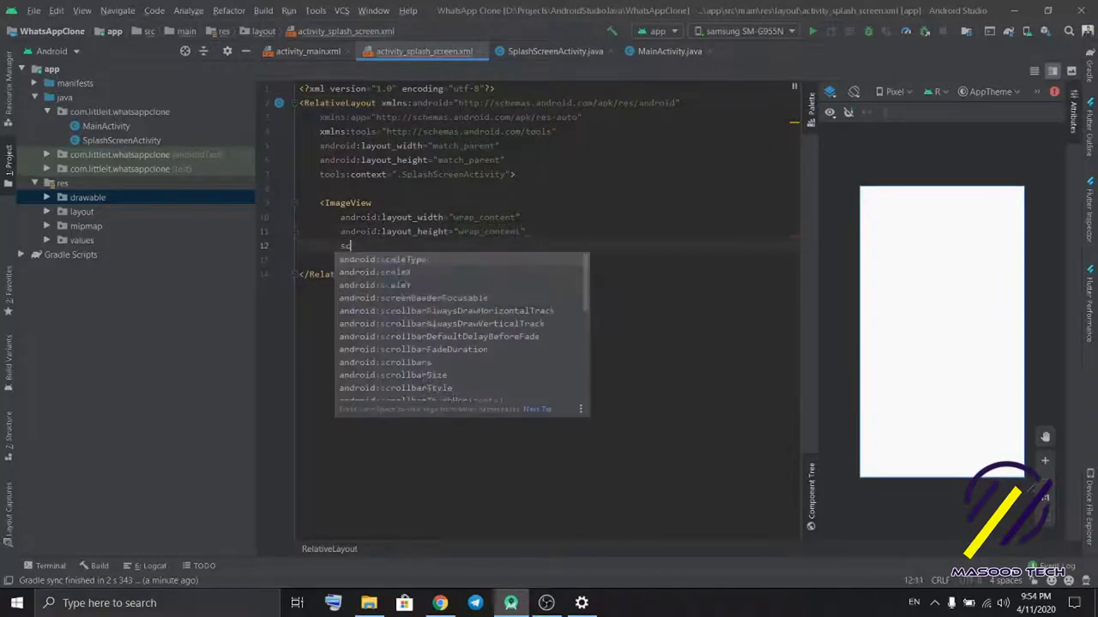
pyautogui.write('roid:src="')
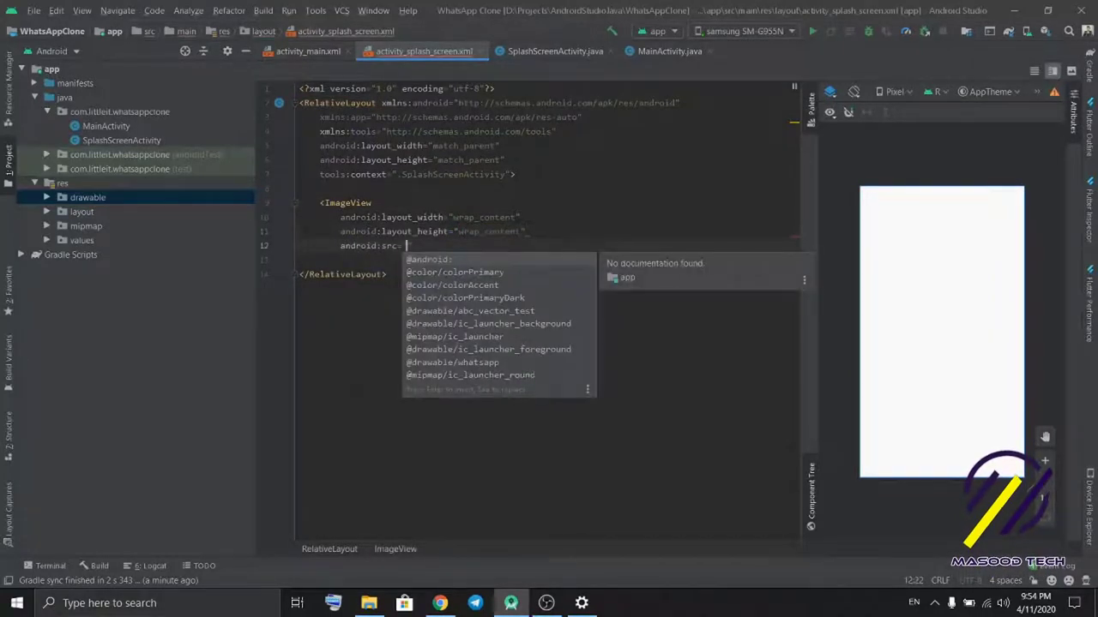
pyautogui.click(452, 362)
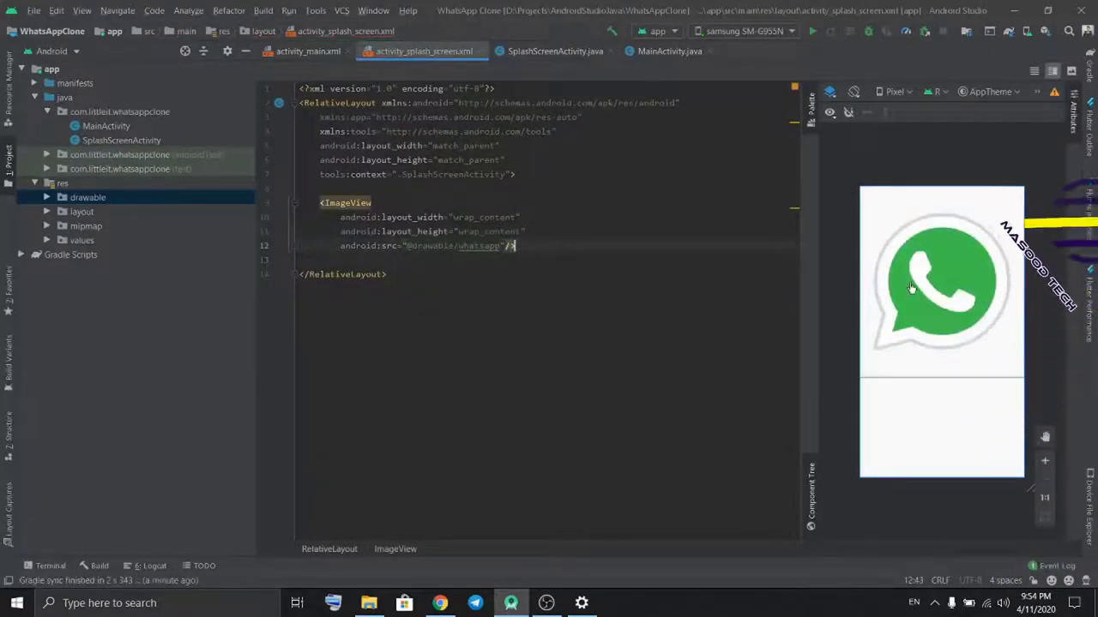
pyautogui.doubleClick(484, 217)
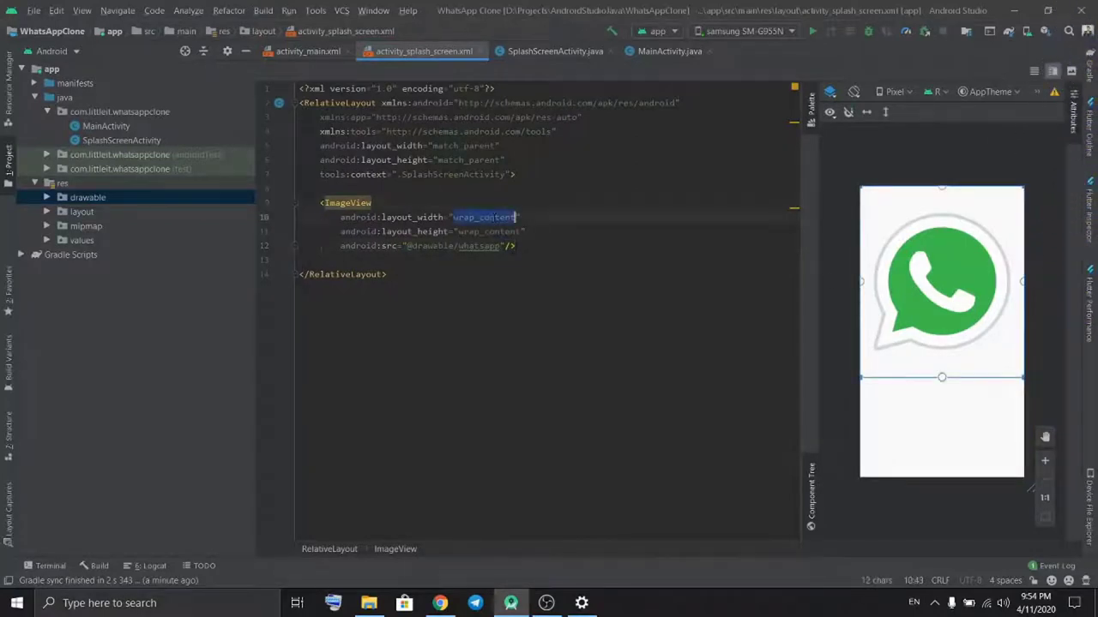
pyautogui.write('100dp')
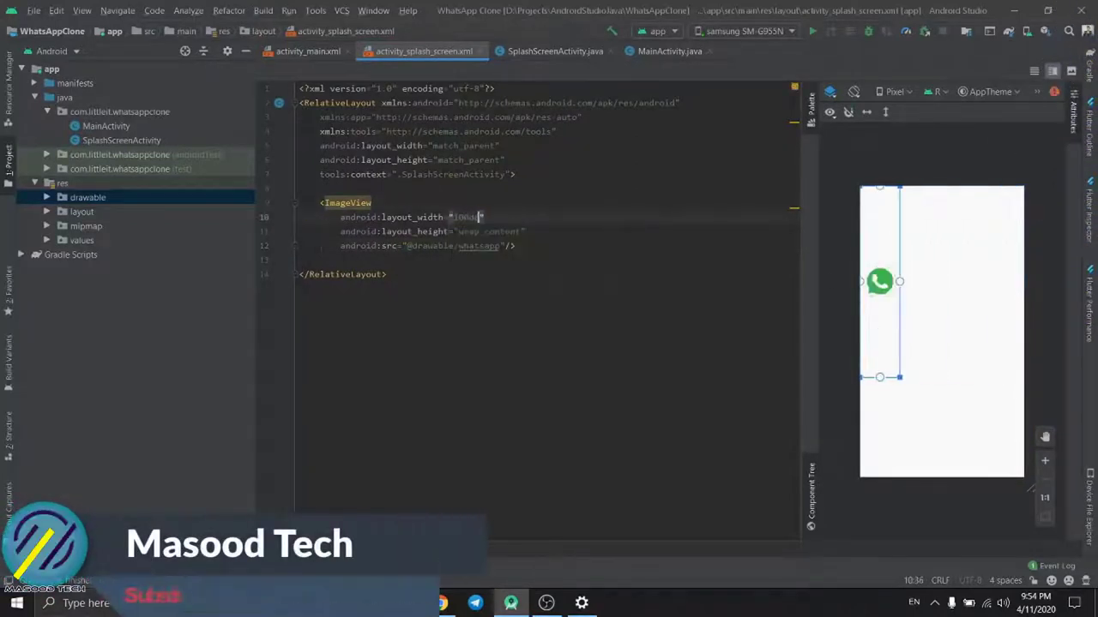
pyautogui.write('100dp')
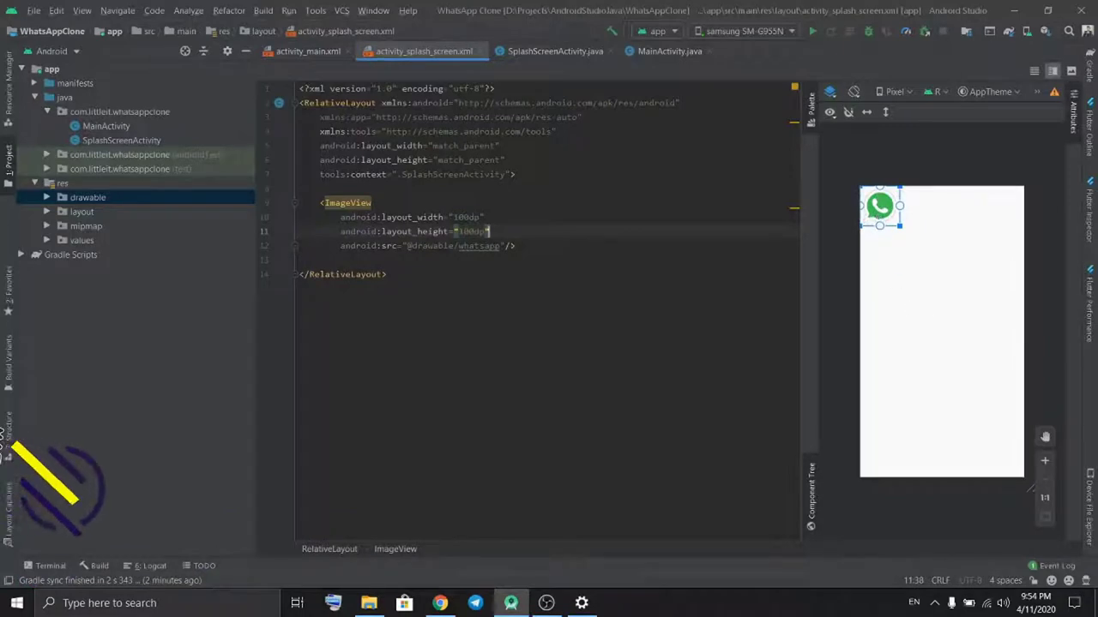
pyautogui.write('centerInParent="')
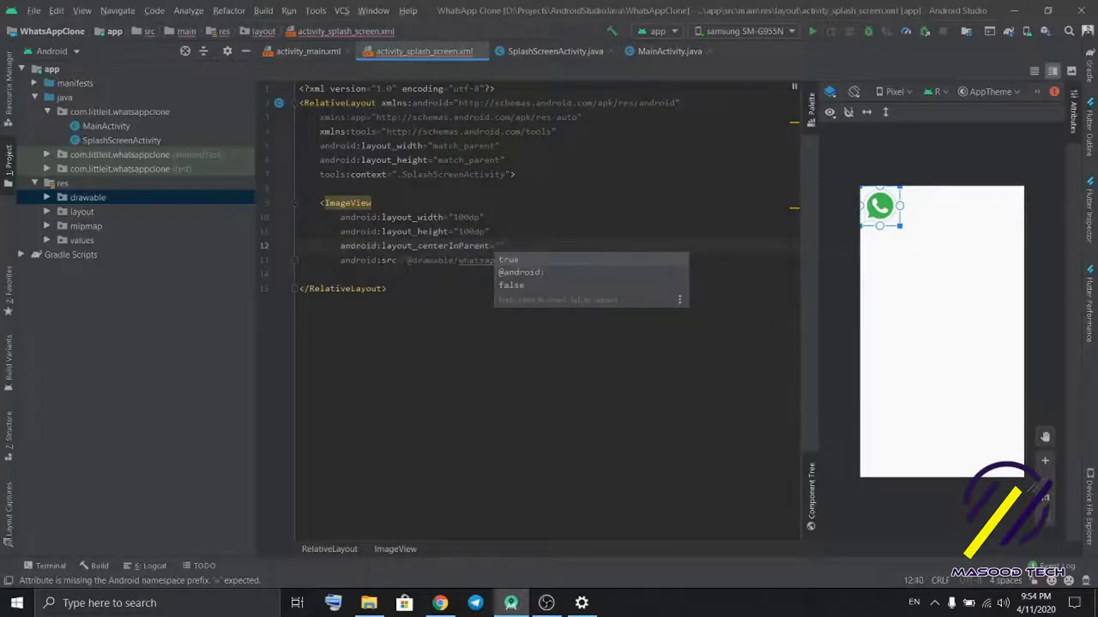
pyautogui.write('true')
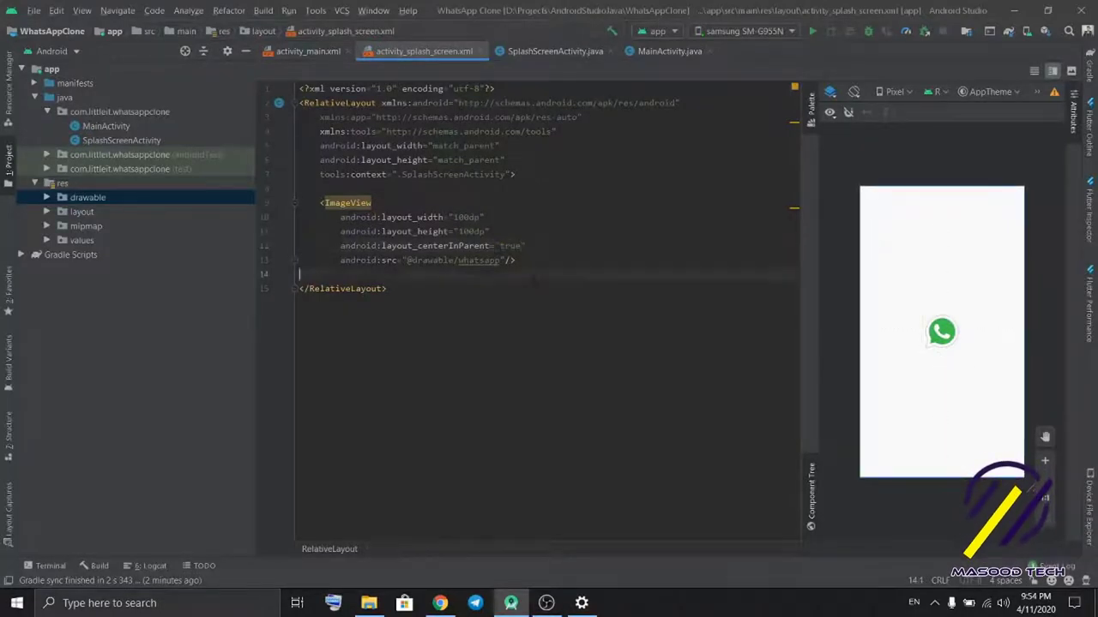
# Step: Add a bold, black 17sp 'WhatsApp' TextView below the icon, centred horizontally
pyautogui.press('enter')
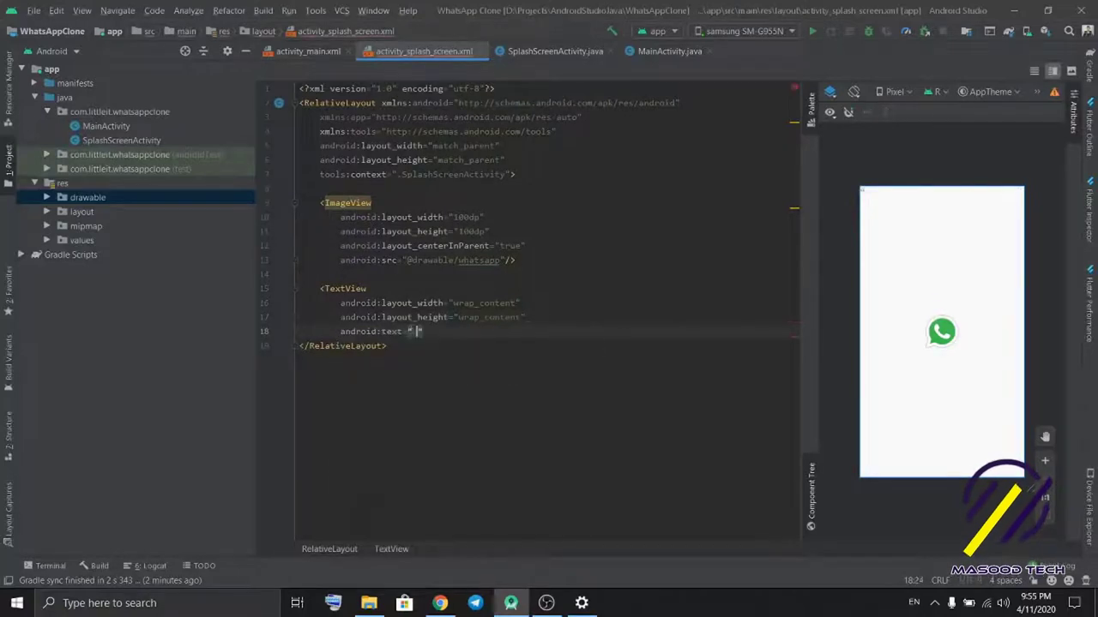
pyautogui.write('What')
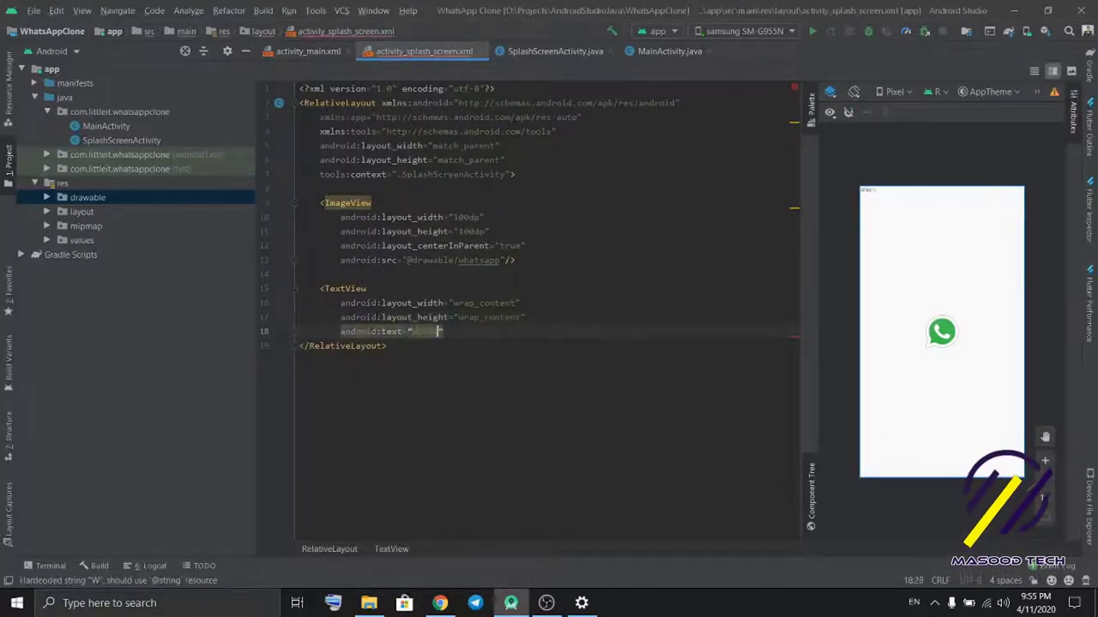
pyautogui.write('whatsapp')
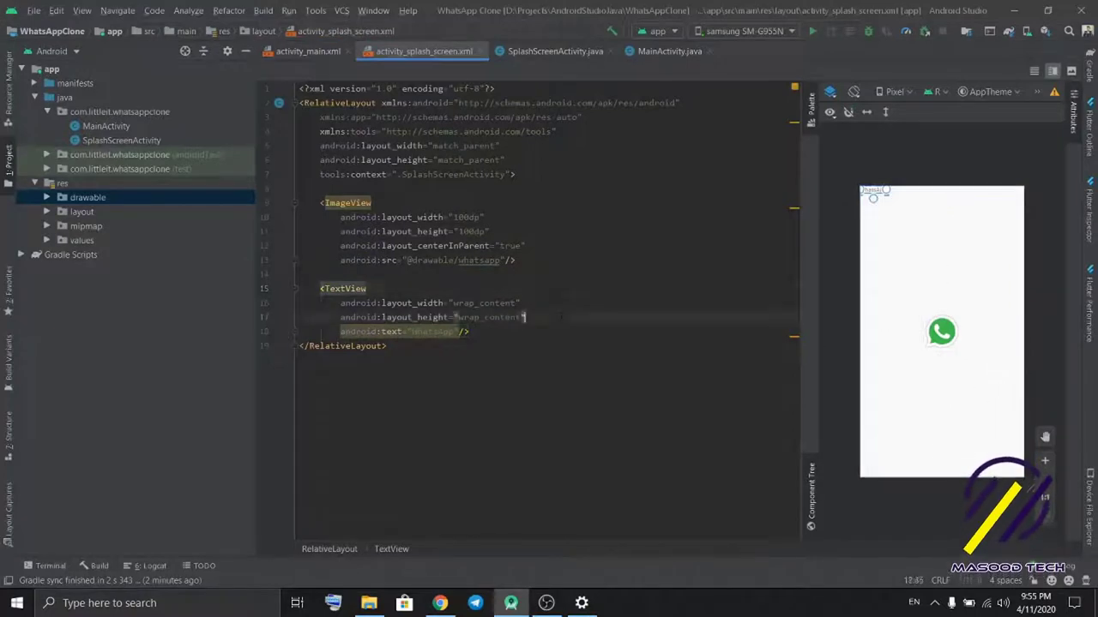
pyautogui.write('android:layout_below="@+id/')
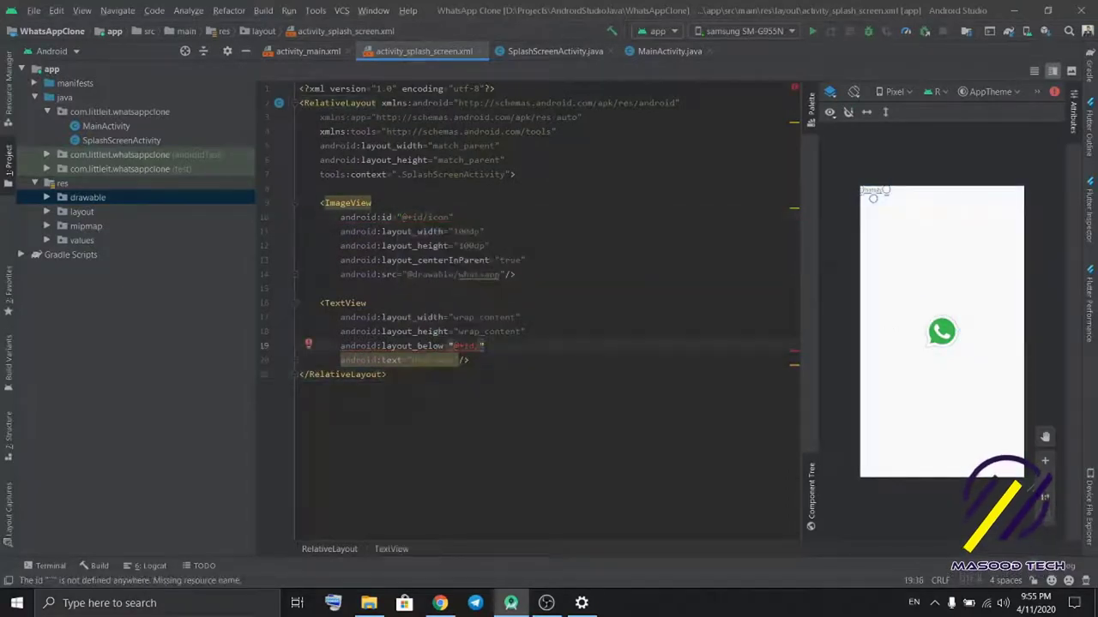
pyautogui.write('@+id/')
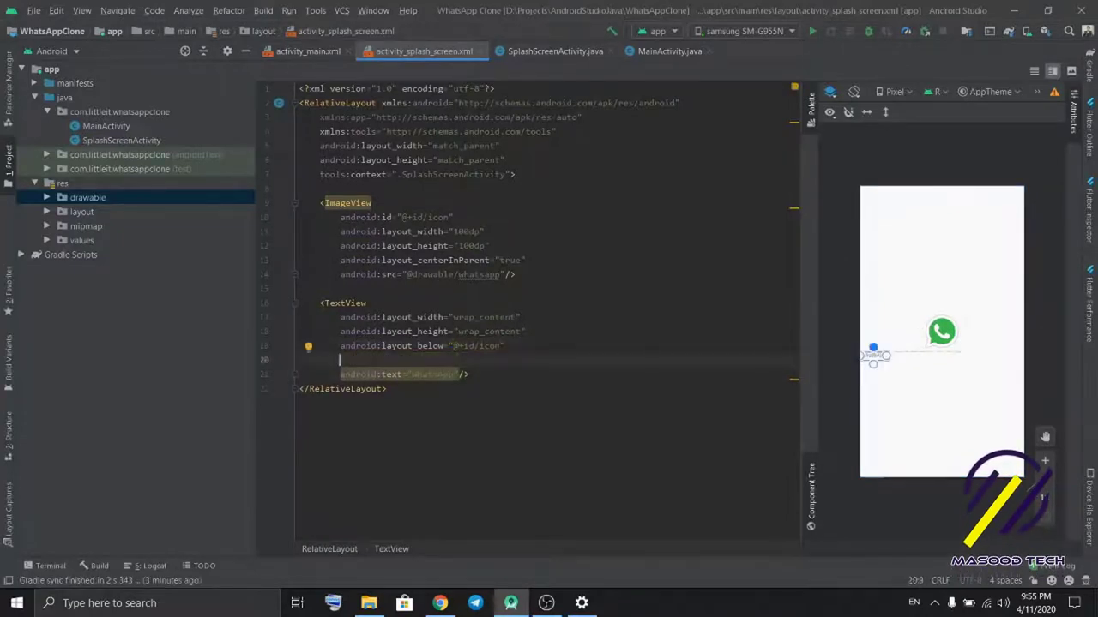
pyautogui.write('centerHorizontal="true"')
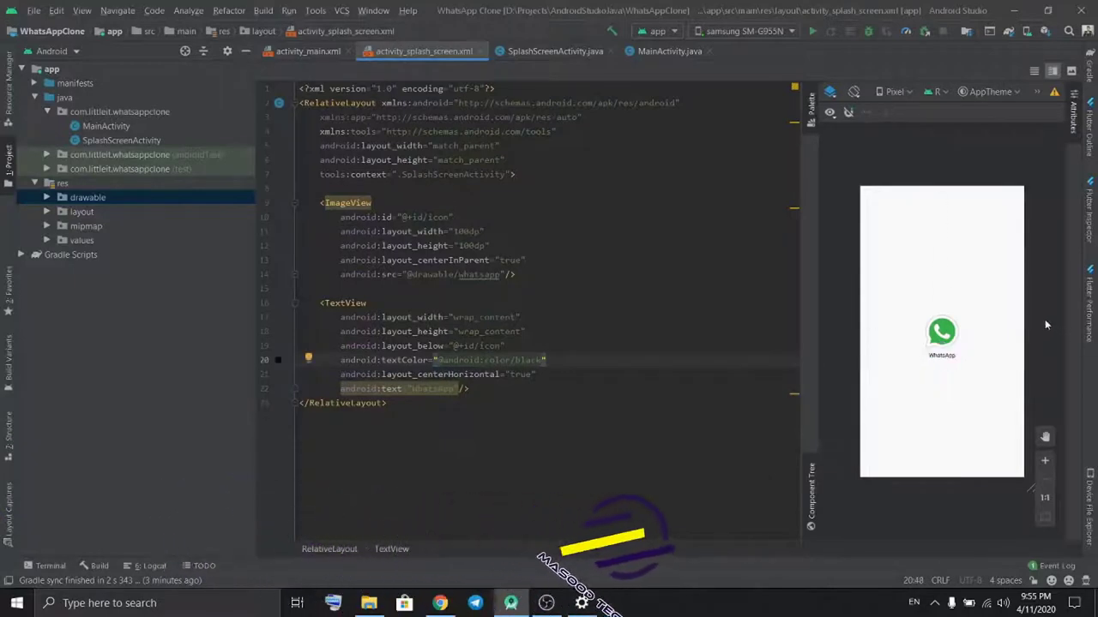
pyautogui.write('textStyle="bold"')
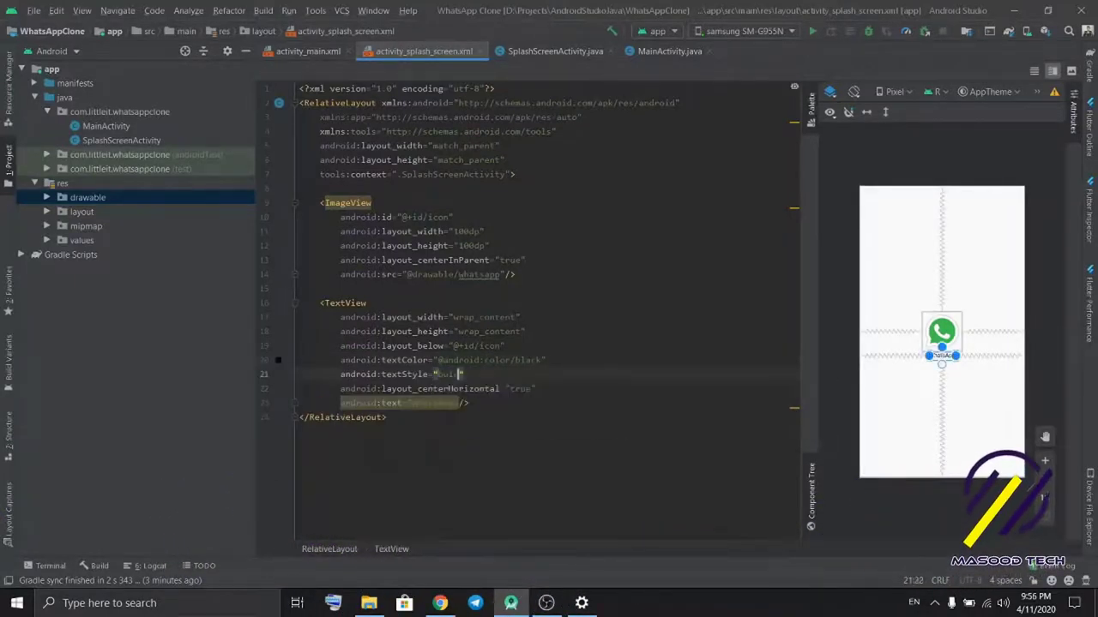
pyautogui.write('textSize="1"')
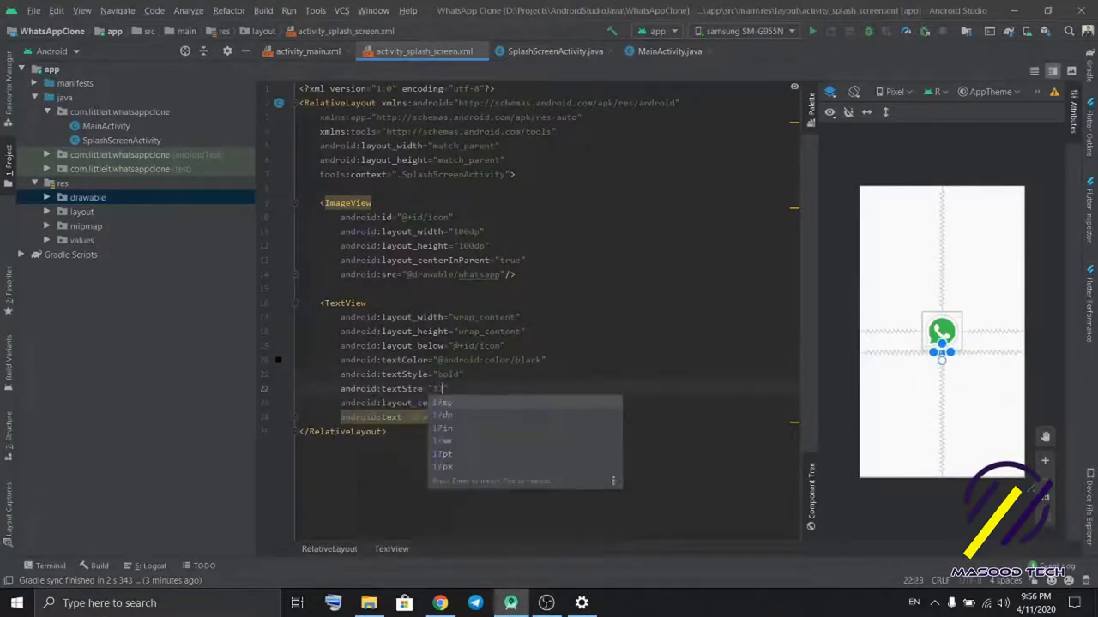
pyautogui.write('17sp')
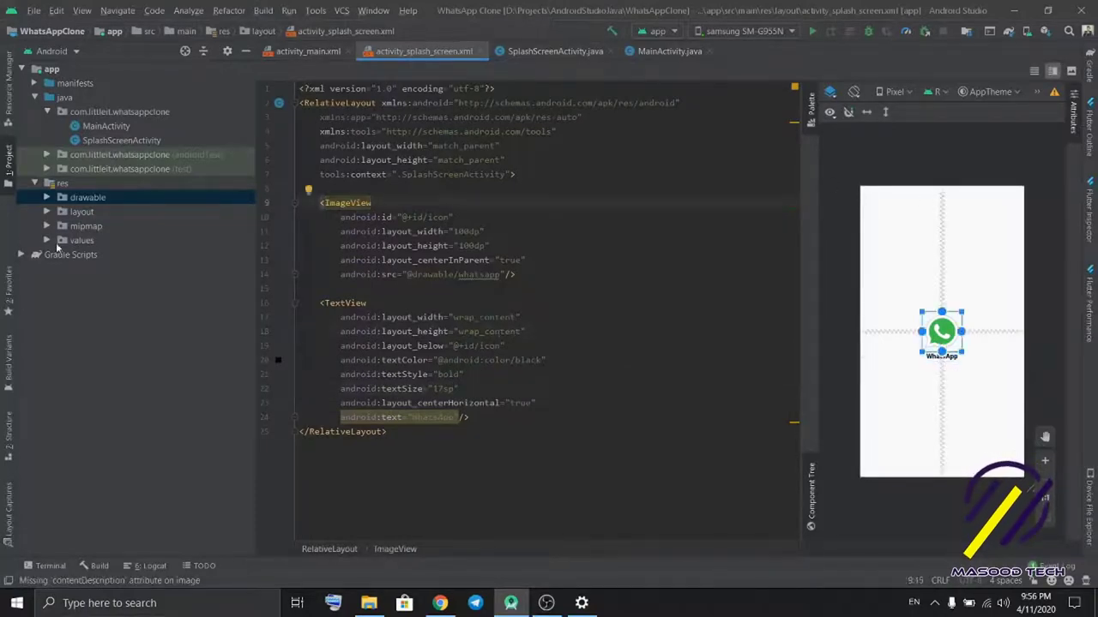
# Step: Approve ApowerMirror's screen capture prompt with START NOW to mirror the phone
pyautogui.click(82, 240)
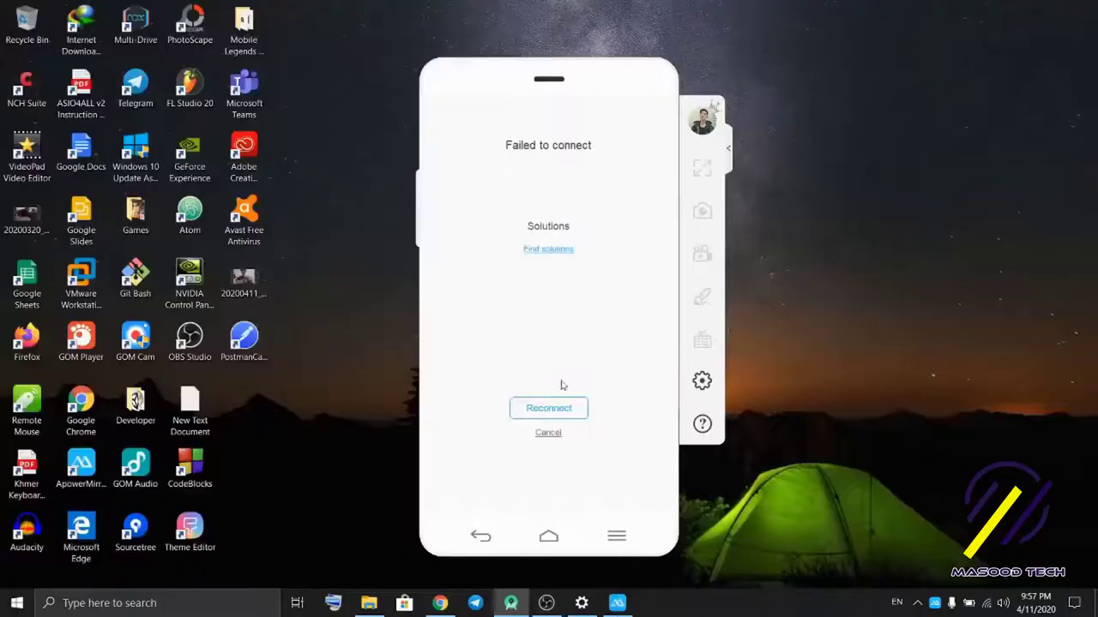
pyautogui.click(548, 407)
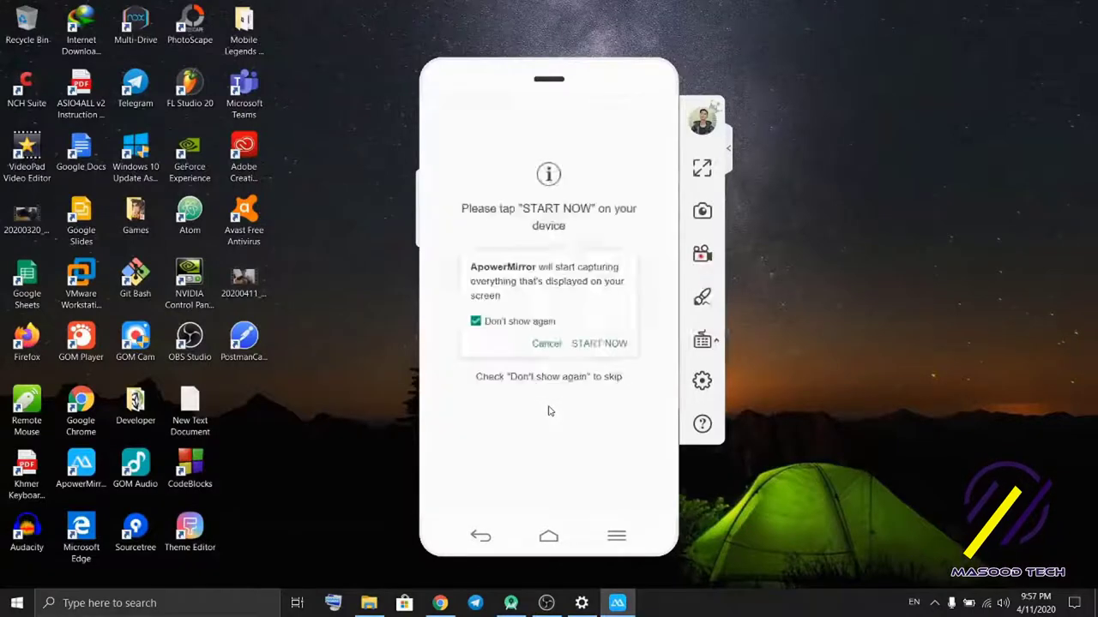
pyautogui.click(599, 343)
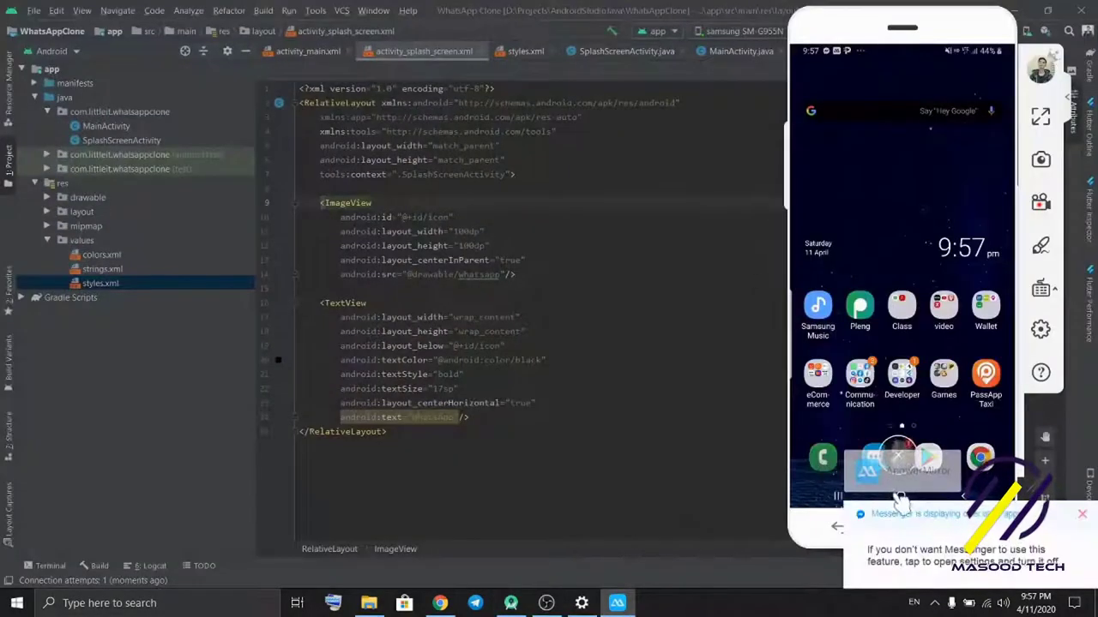
# Step: Check the activity entries in AndroidManifest.xml, then open SplashScreenActivity.java
pyautogui.click(75, 83)
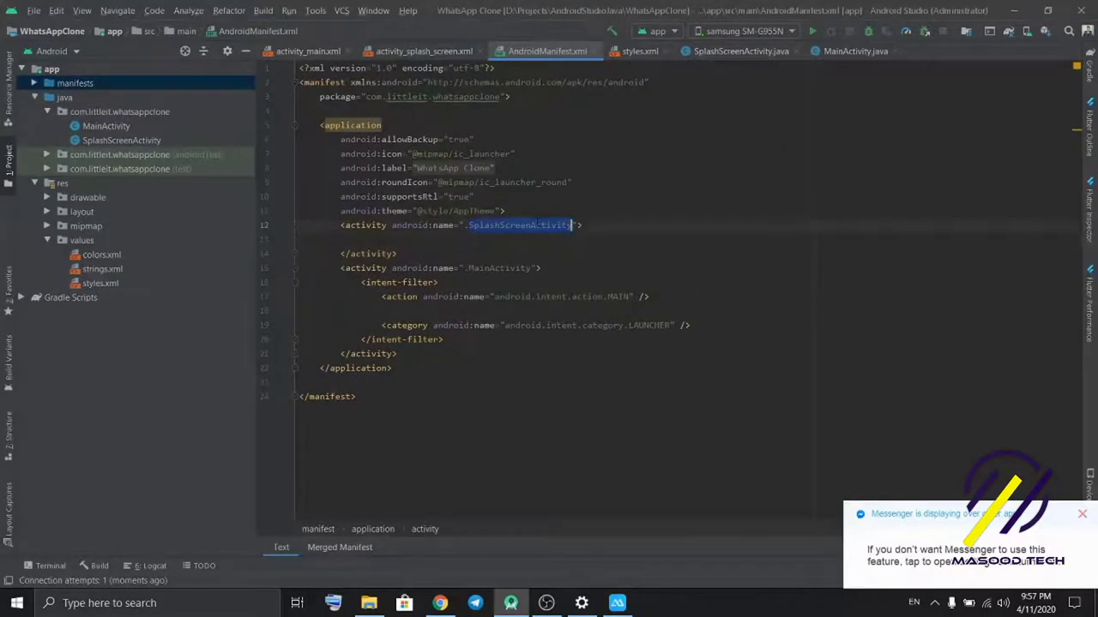
pyautogui.click(106, 125)
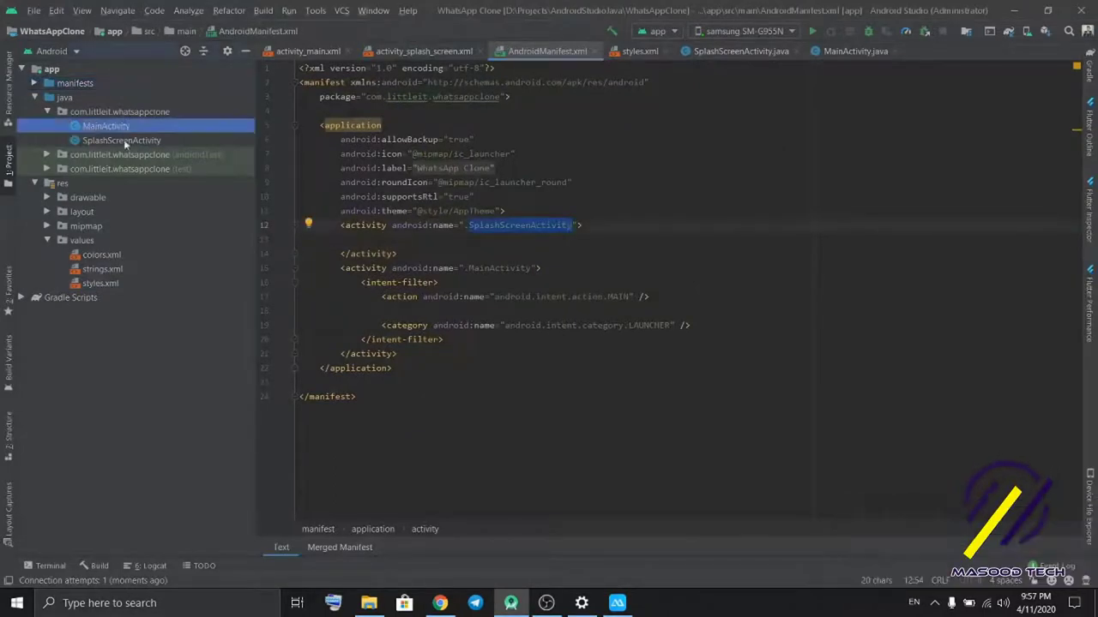
pyautogui.click(121, 140)
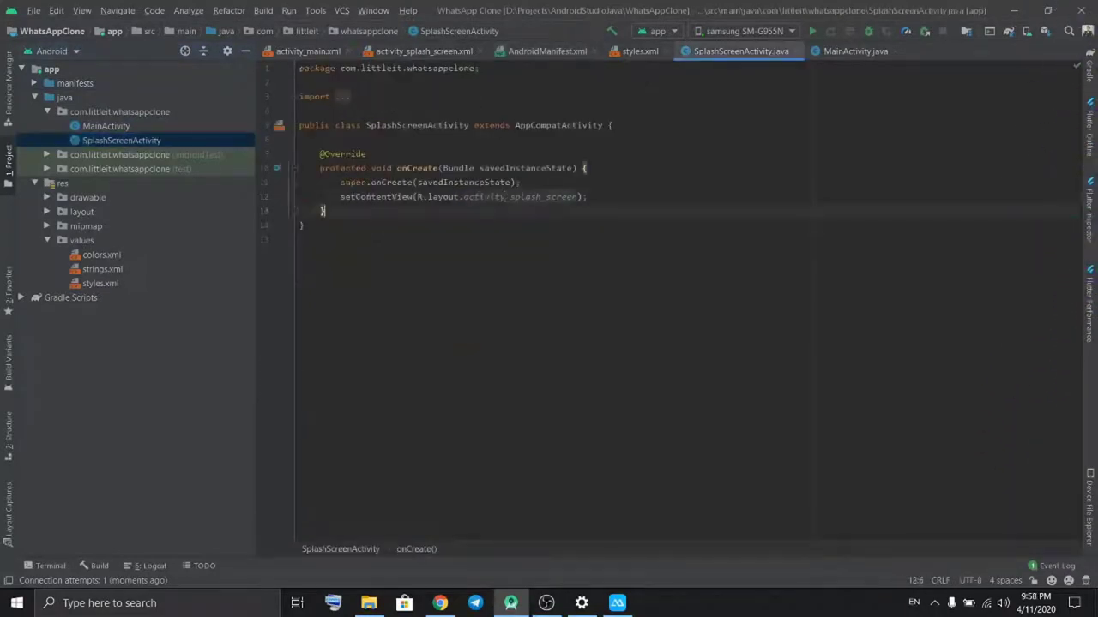
# Step: Add a Handler().postDelayed block in onCreate and import Intent and Handler
pyautogui.tripleClick(463, 196)
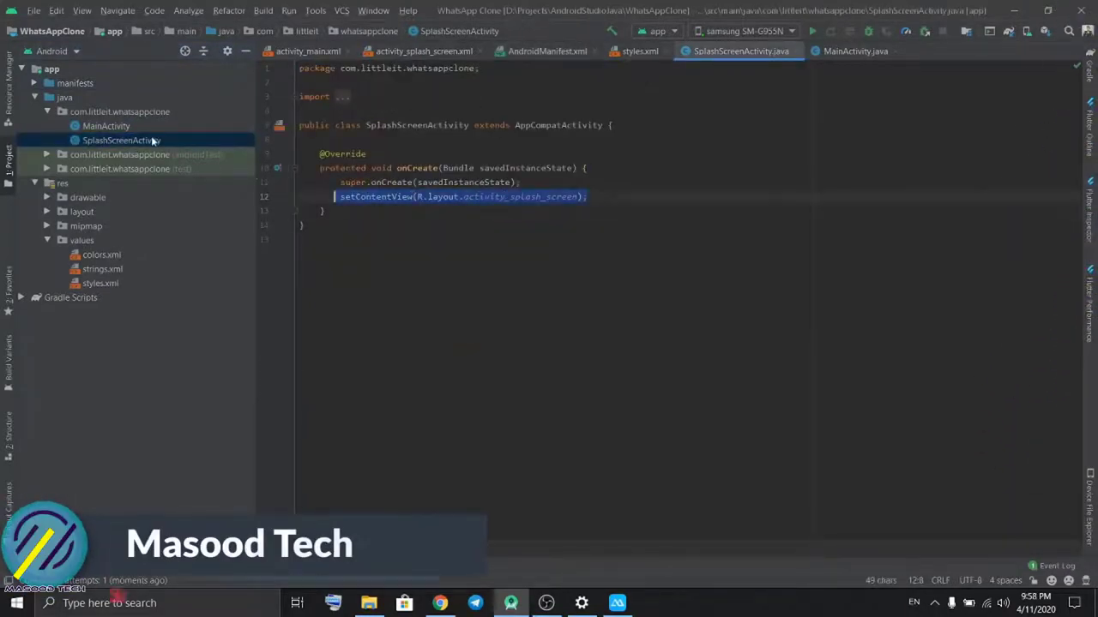
pyautogui.click(105, 126)
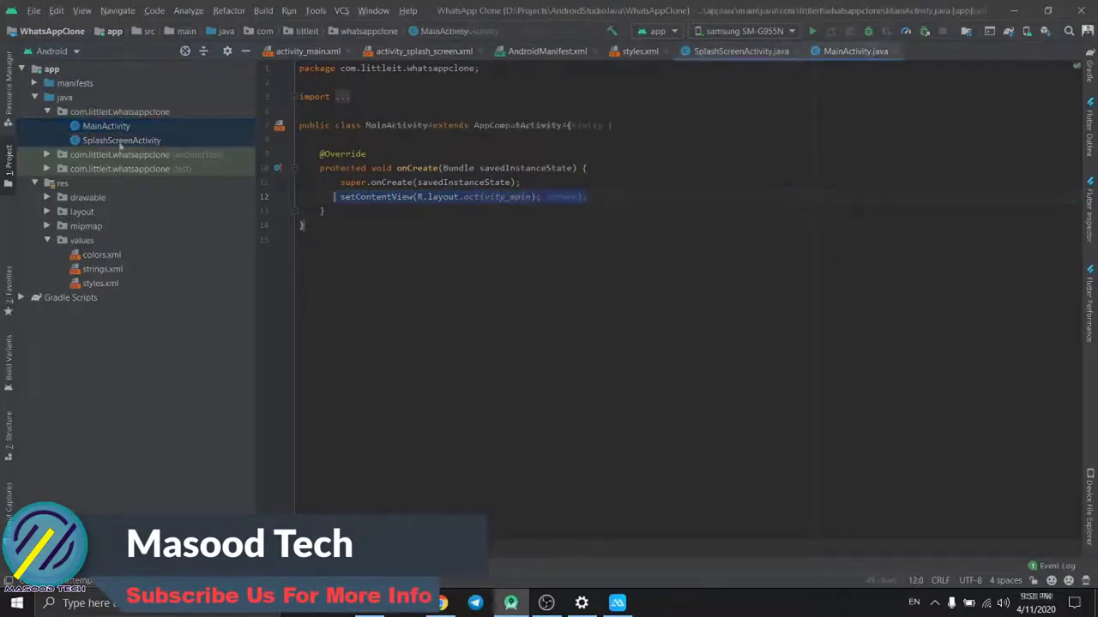
pyautogui.click(121, 140)
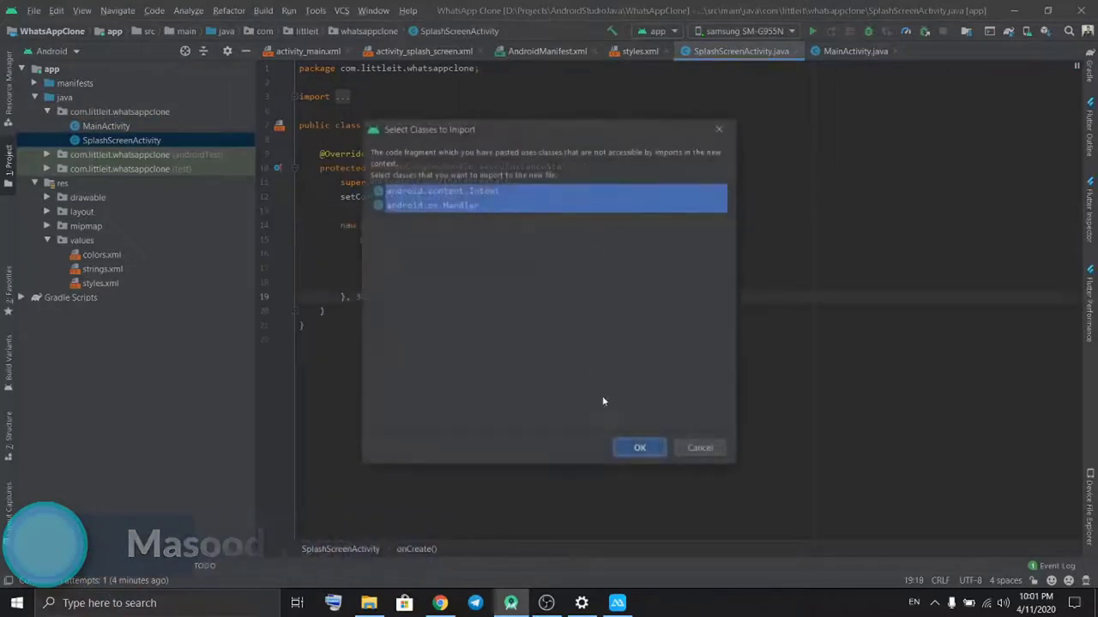
pyautogui.click(639, 447)
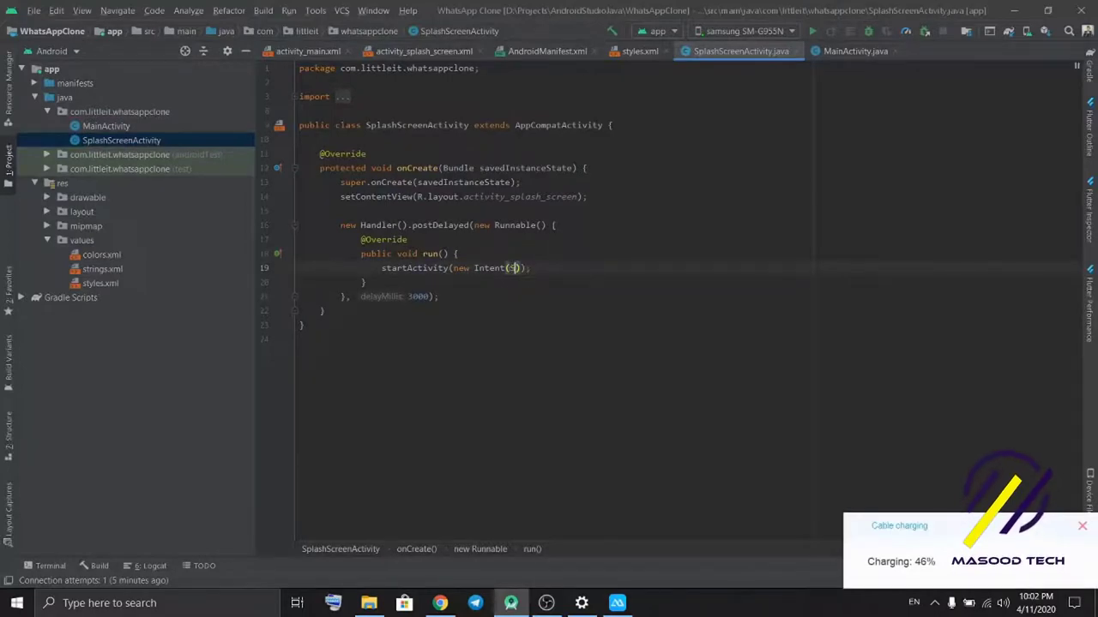
# Step: Complete new Intent(SplashScreenActivity.this, MainActivity.class) with a 3000 ms delay, then view the manifest
pyautogui.write('SplashScreenActivity')
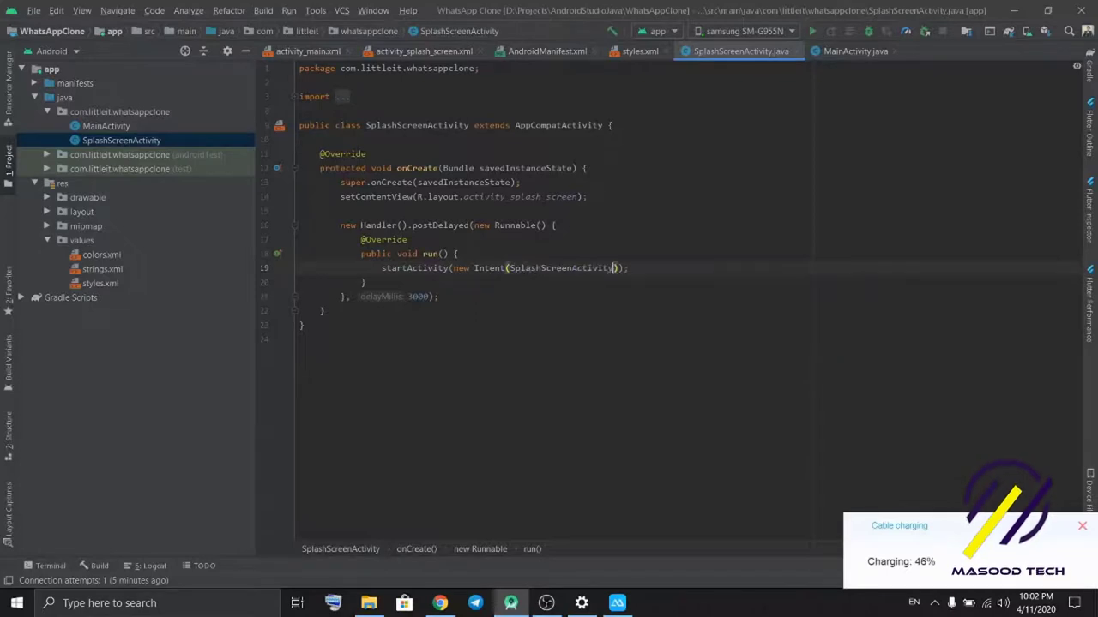
pyautogui.write('.this,')
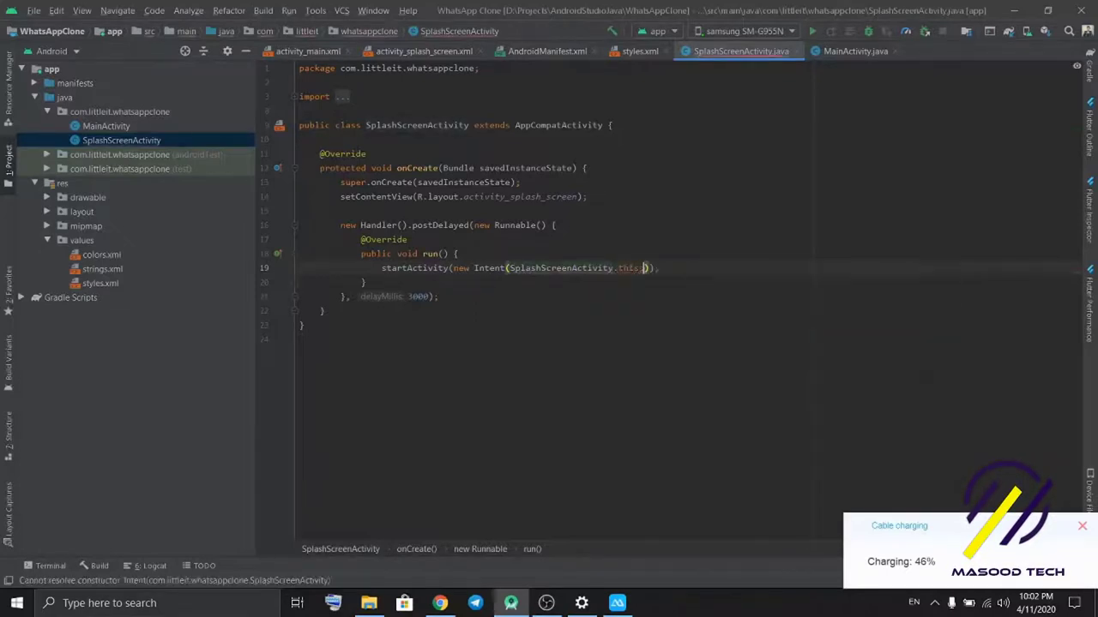
pyautogui.write('MainActivity.class')
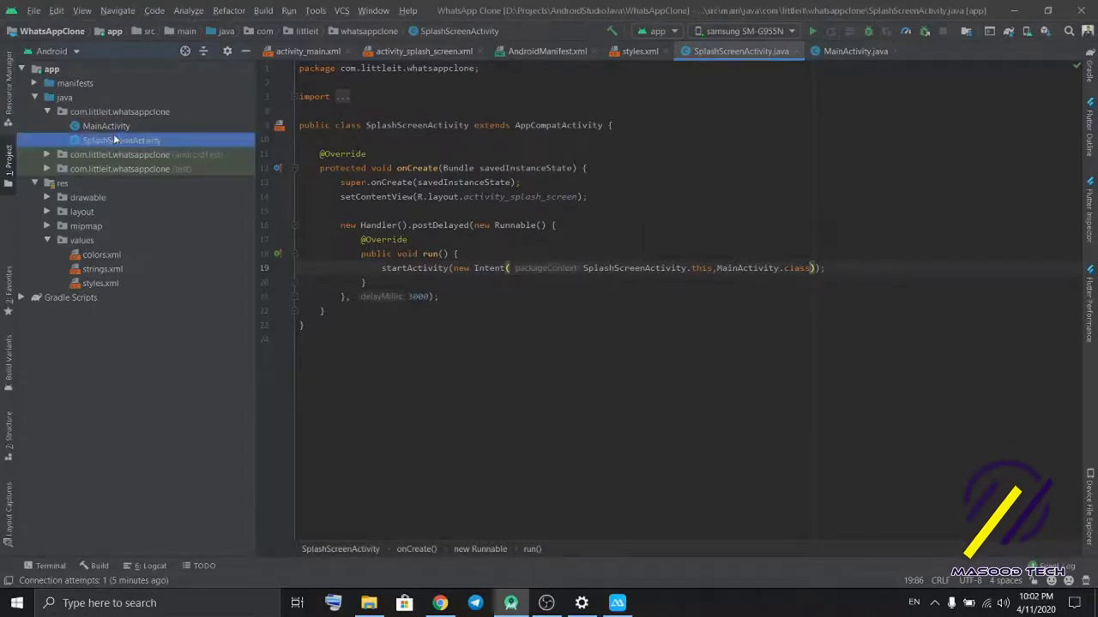
pyautogui.doubleClick(417, 125)
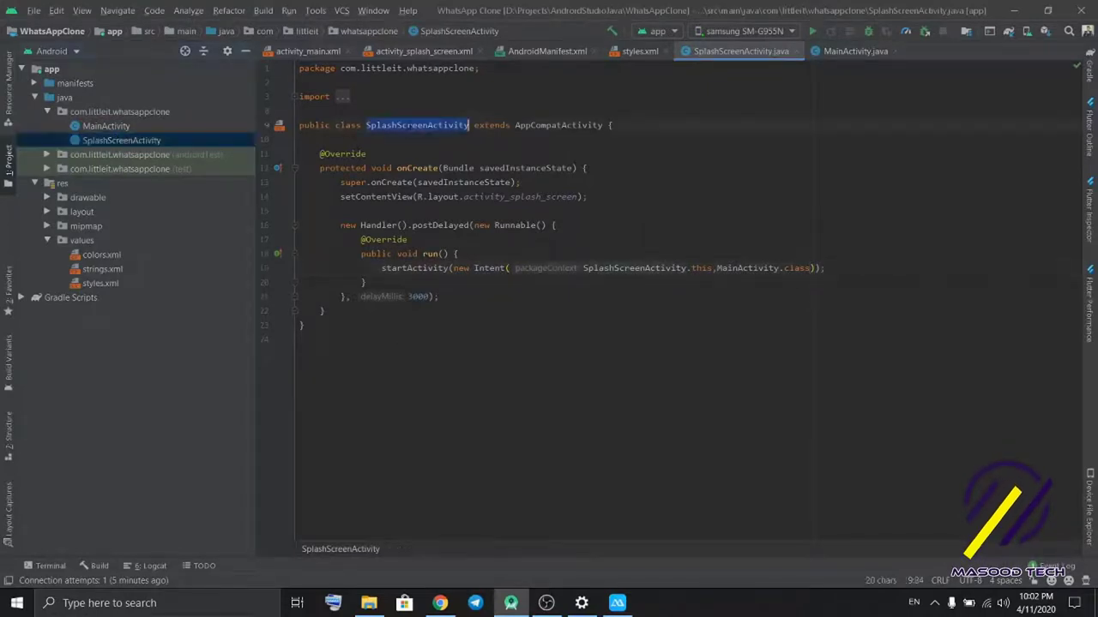
pyautogui.doubleClick(417, 296)
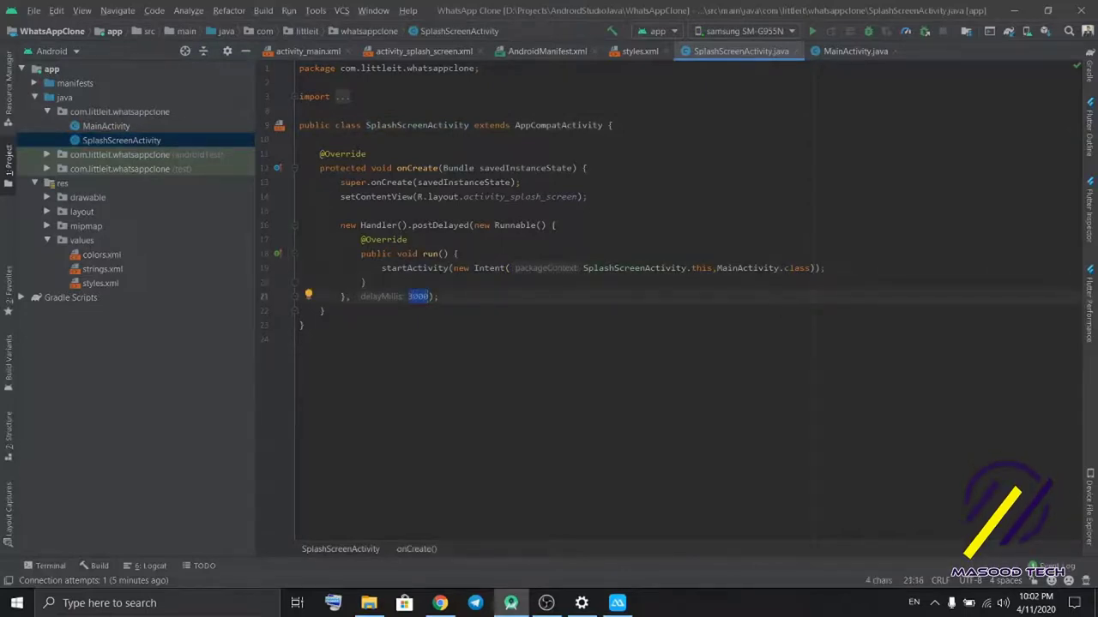
pyautogui.doubleClick(746, 267)
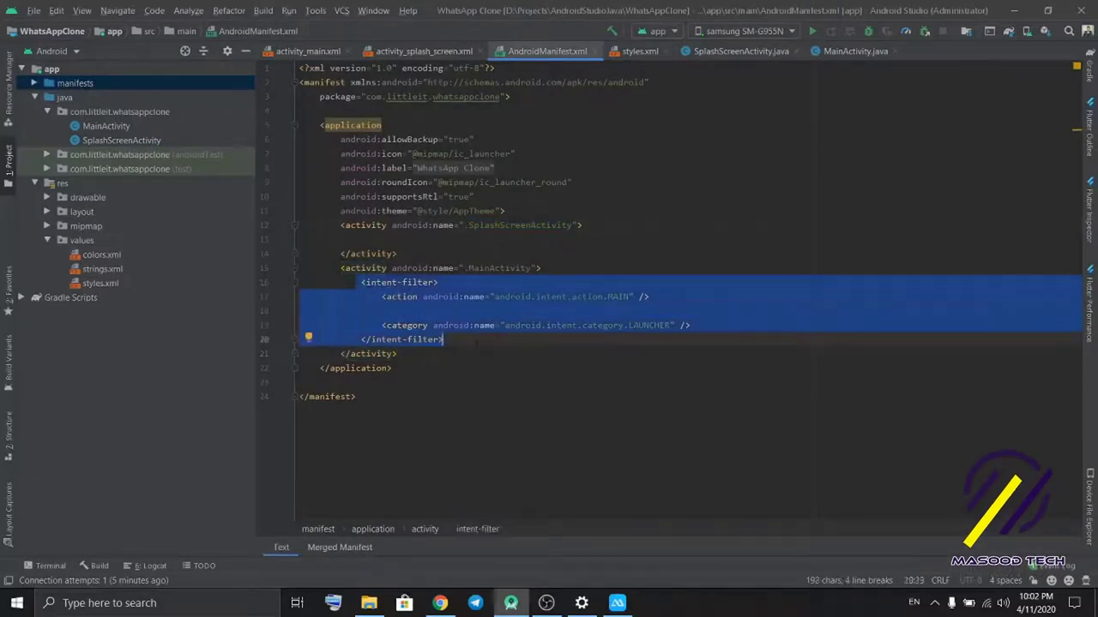
# Step: Move the launcher intent-filter from MainActivity to SplashScreenActivity and run the app on the phone
pyautogui.press('Delete')
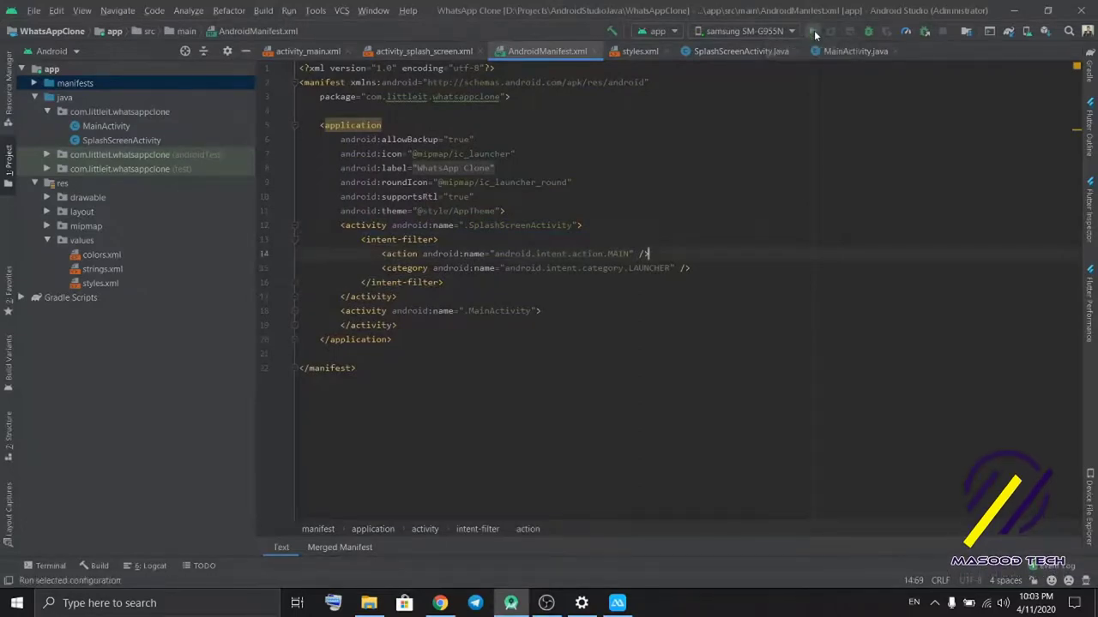
pyautogui.click(813, 31)
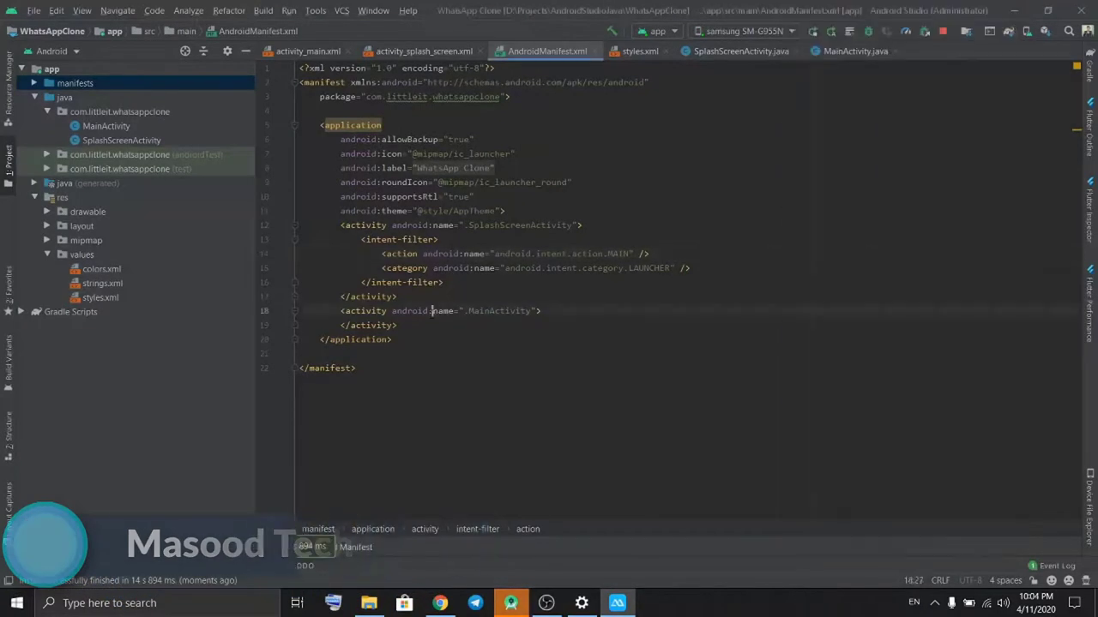
pyautogui.click(739, 51)
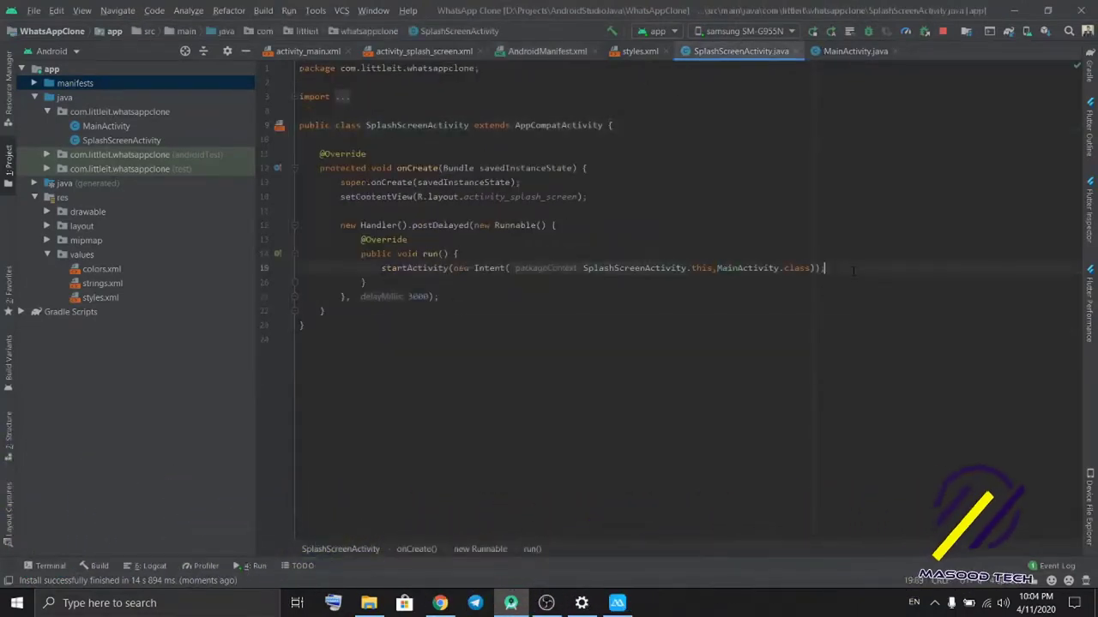
# Step: Add finish() after starting MainActivity in SplashScreenActivity's run() and rerun to see splash, then Hello World
pyautogui.write('finish();')
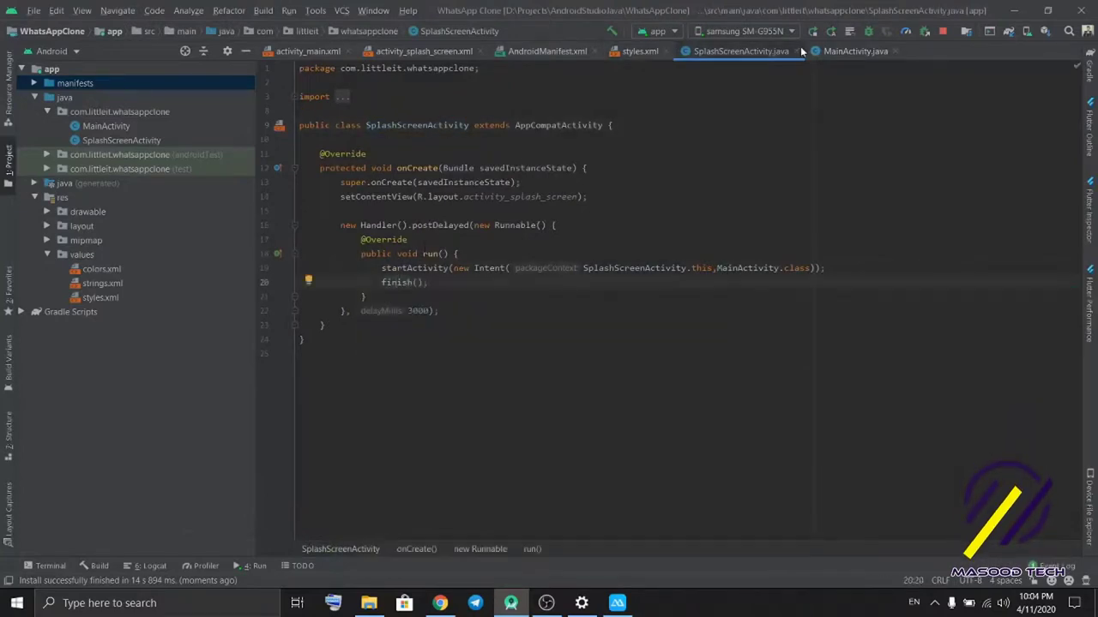
pyautogui.click(855, 50)
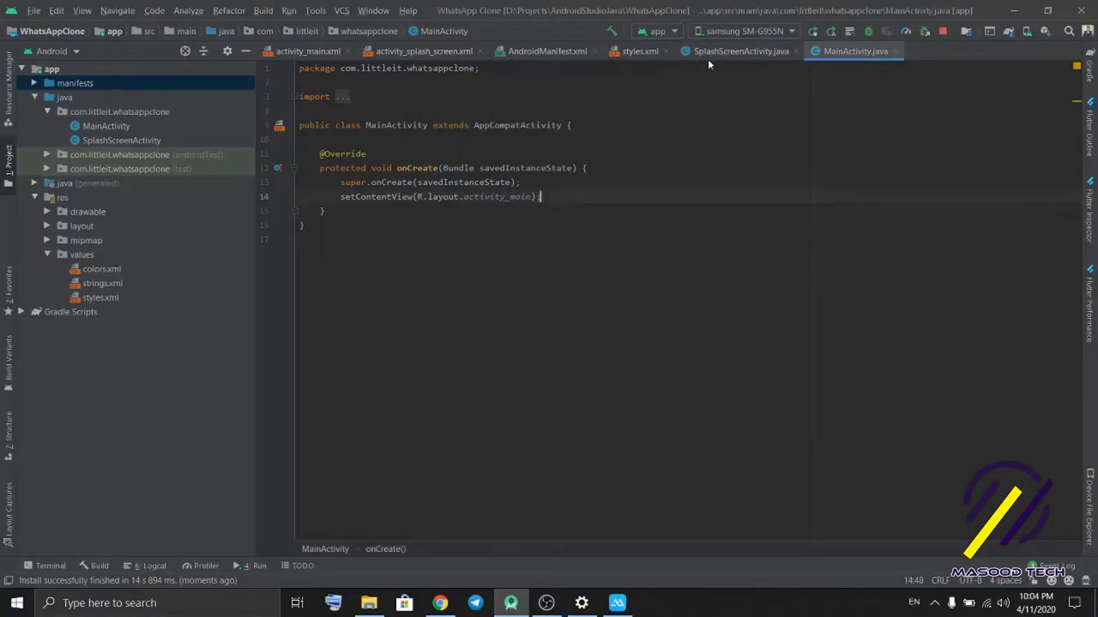
pyautogui.click(739, 51)
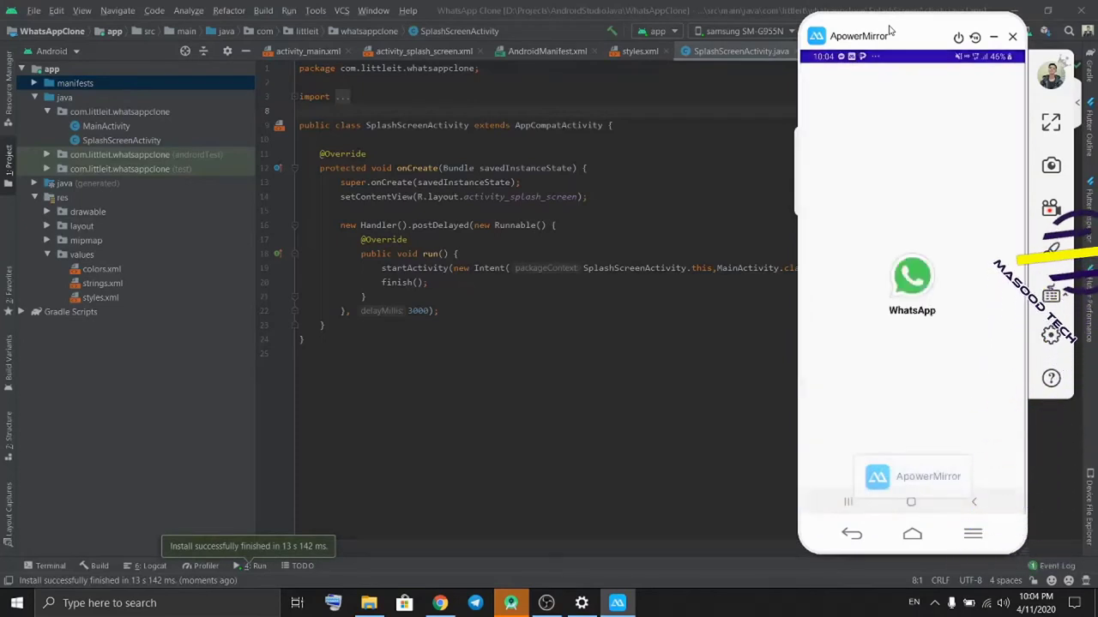
pyautogui.click(911, 276)
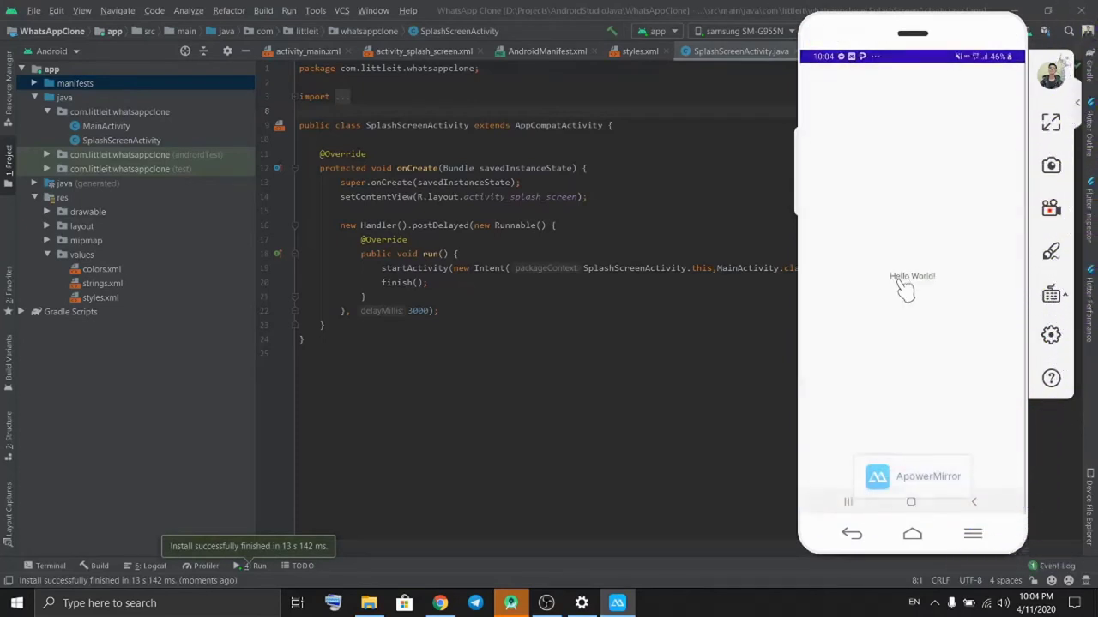